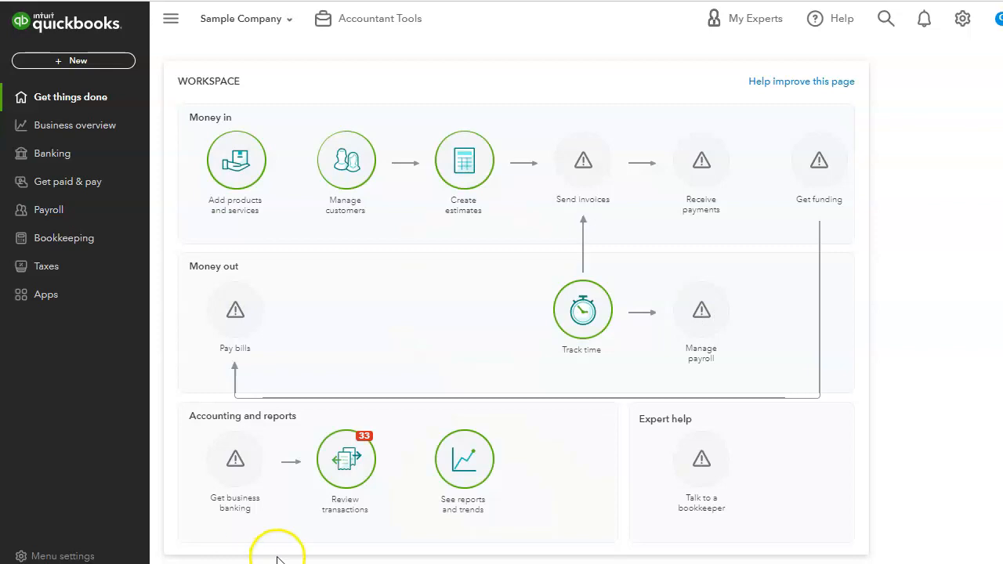
mouse_move(274, 545)
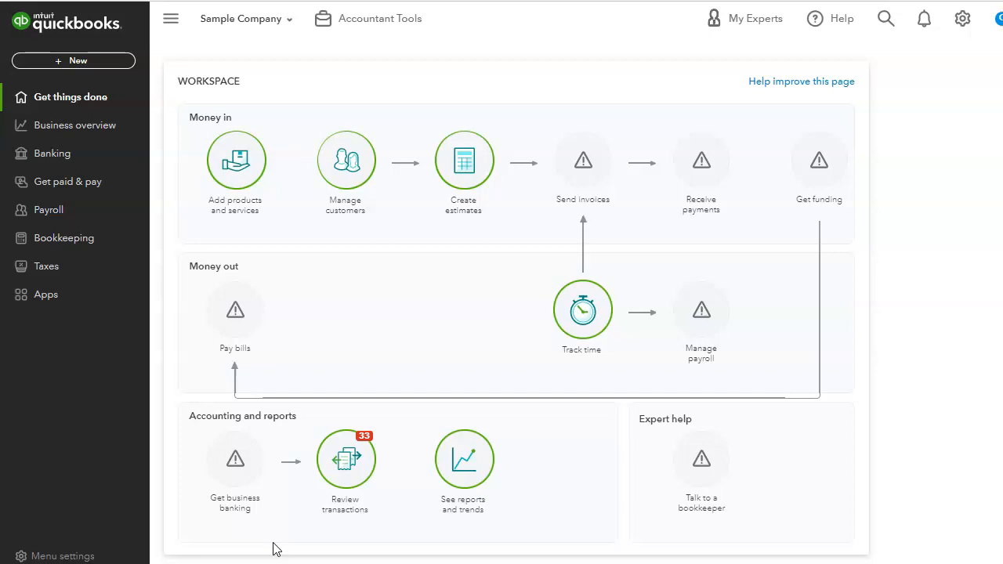
mouse_move(450, 420)
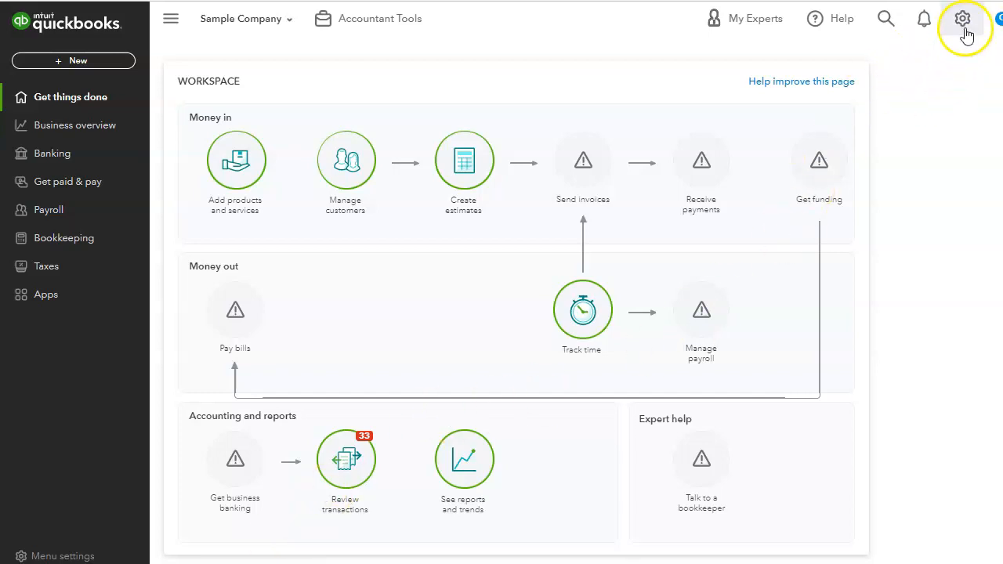
- Open All lists from the gear menu's Lists section
left_click(962, 18)
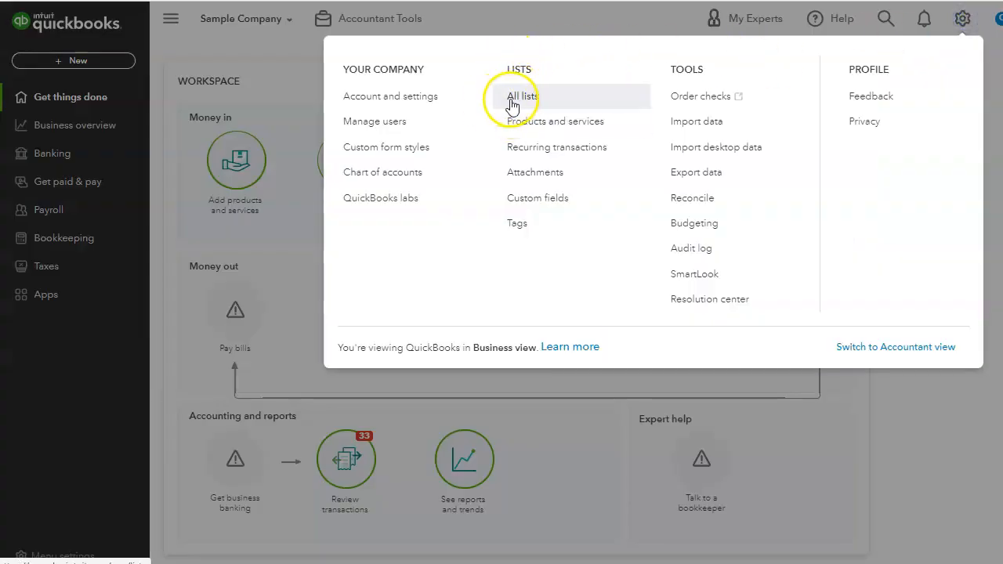
left_click(521, 96)
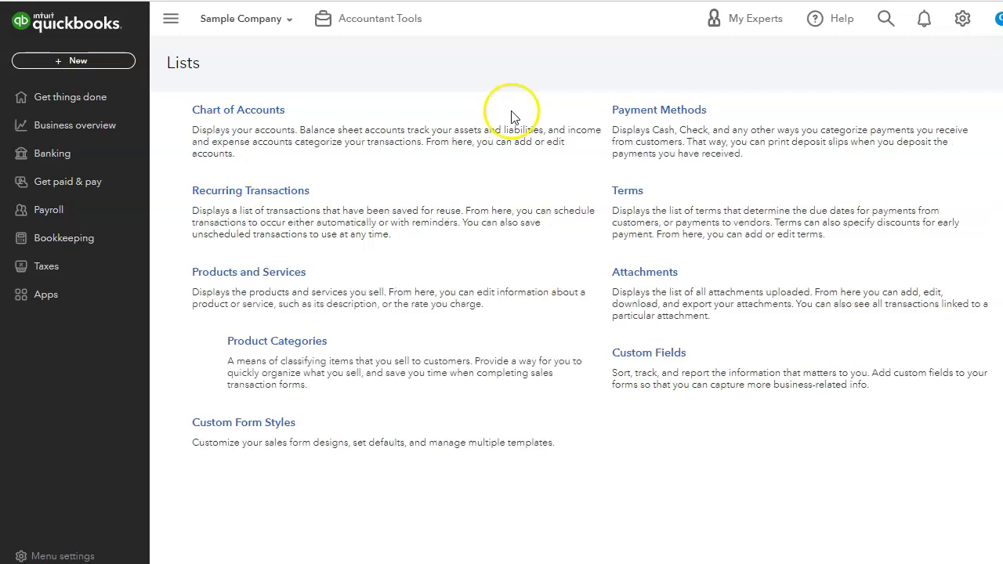
mouse_move(343, 292)
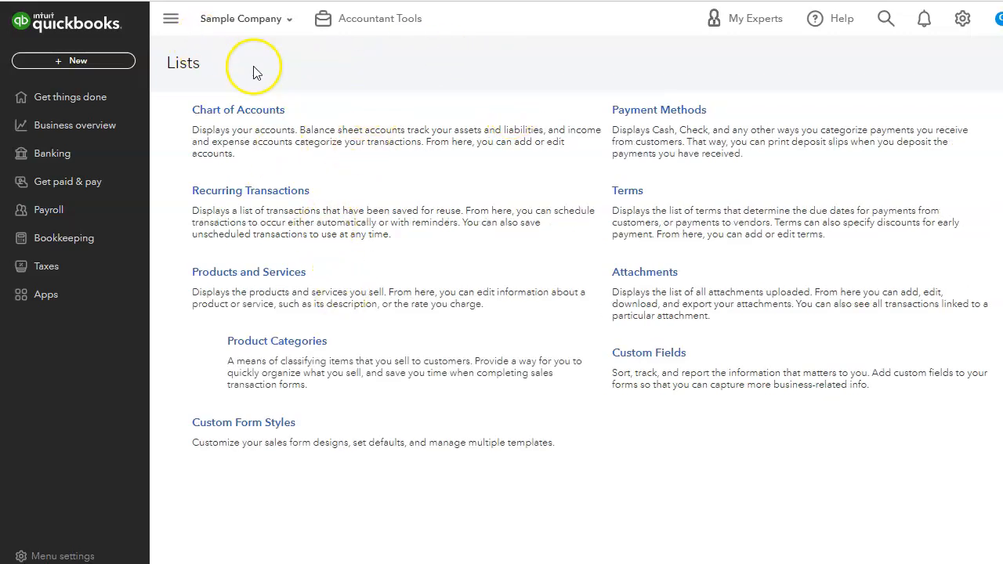
mouse_move(258, 117)
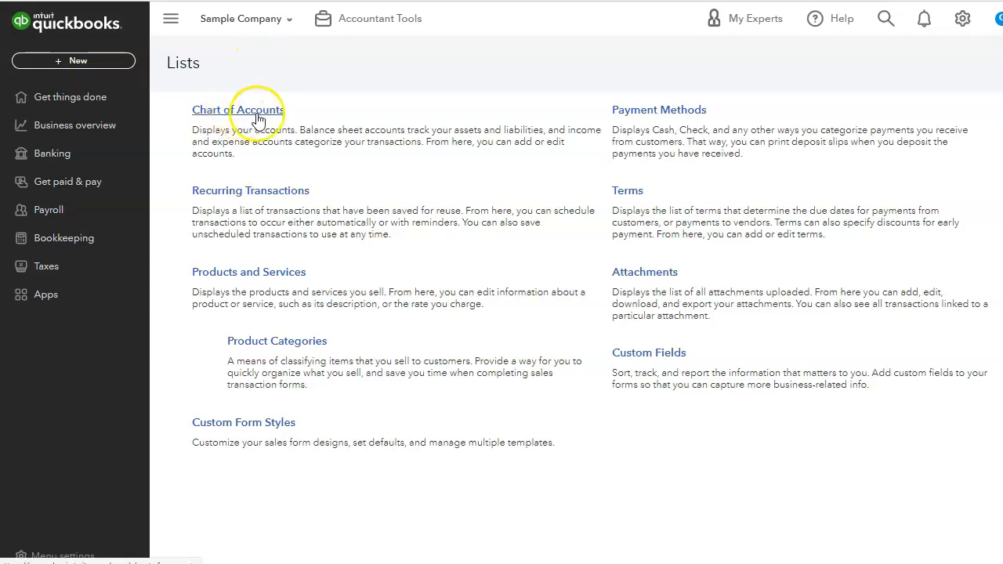
mouse_move(304, 112)
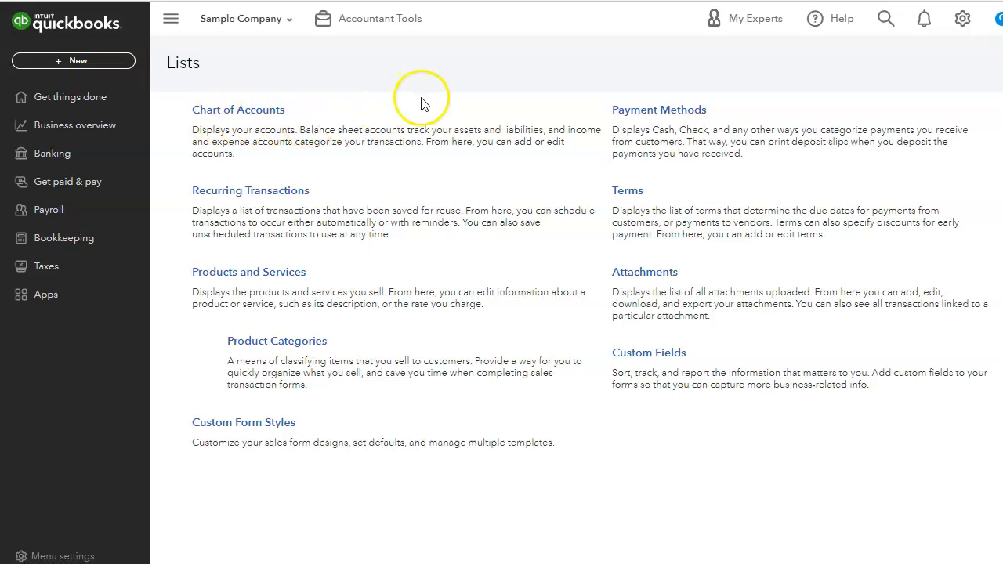
mouse_move(298, 138)
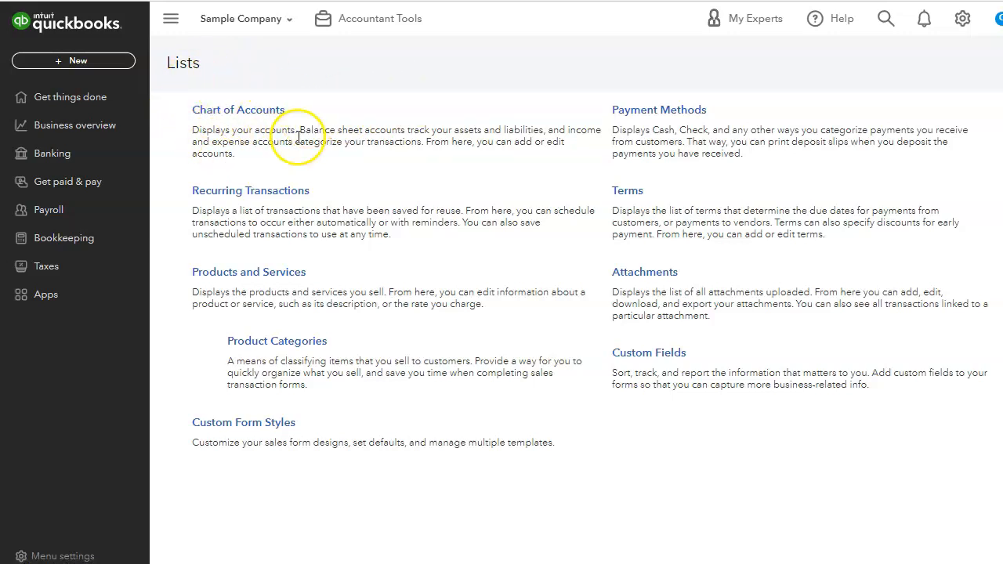
mouse_move(340, 160)
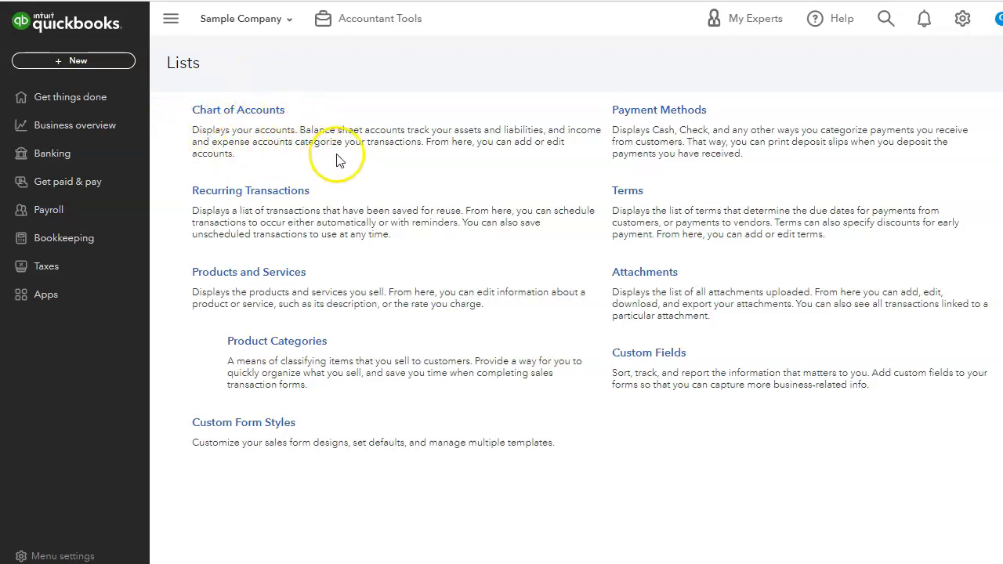
mouse_move(427, 97)
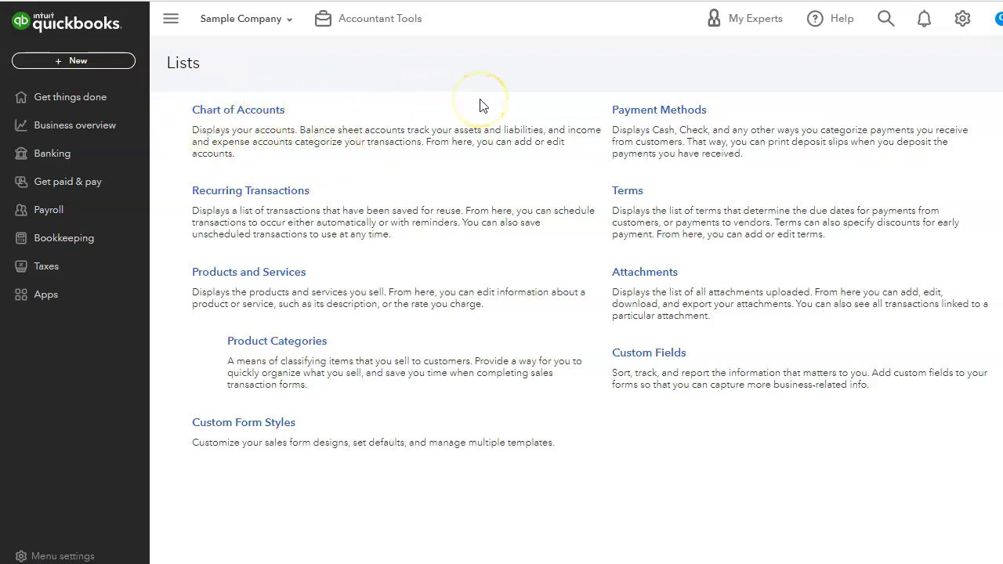
mouse_move(294, 206)
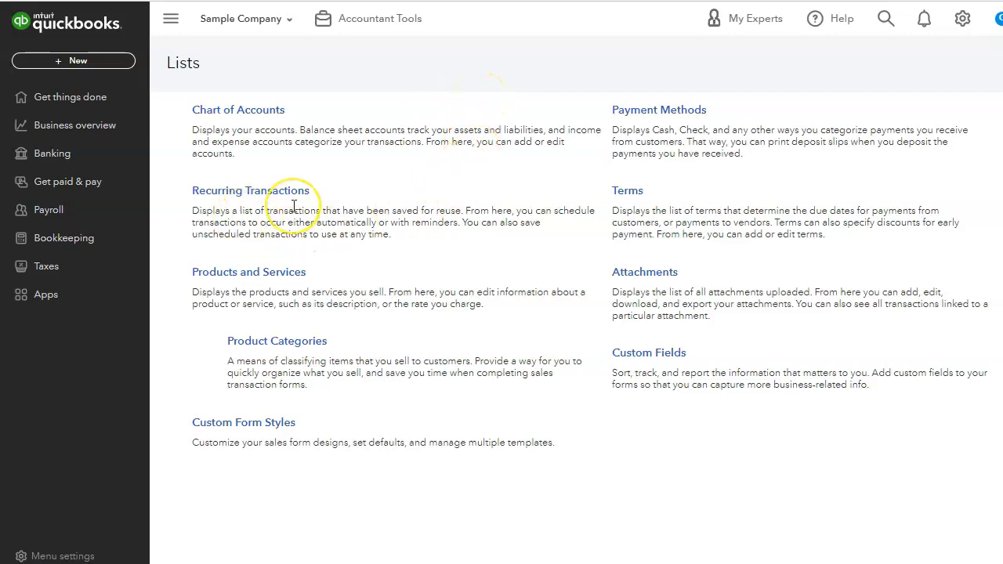
- Open Recurring Transactions to view the Telephone Bill and Monthly Building Lease templates
left_click(251, 190)
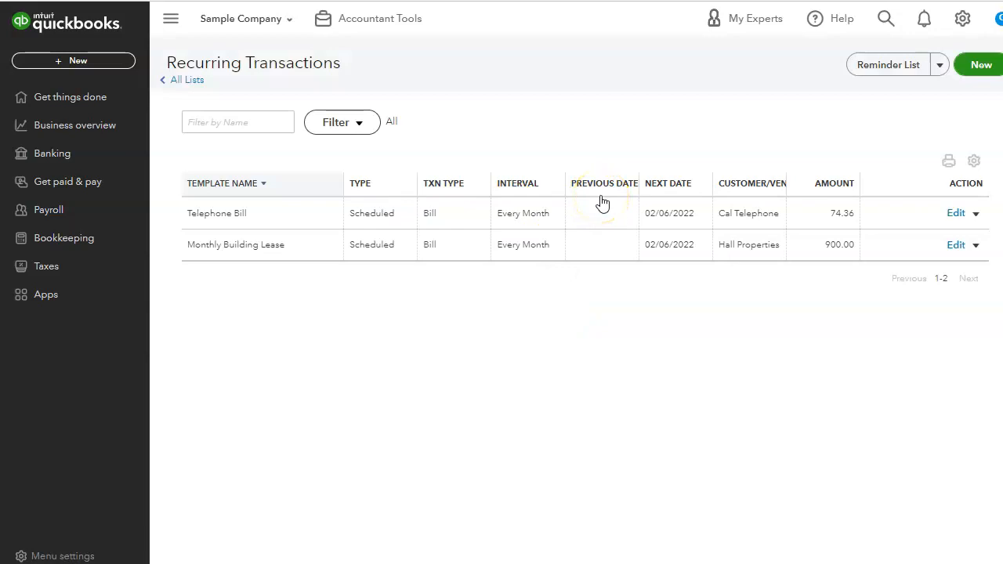
mouse_move(756, 125)
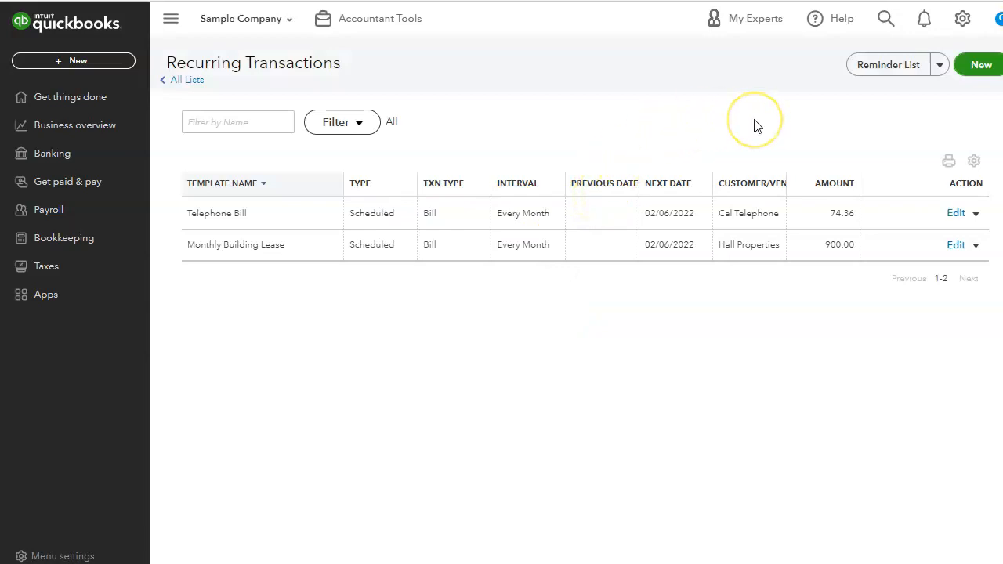
mouse_move(462, 222)
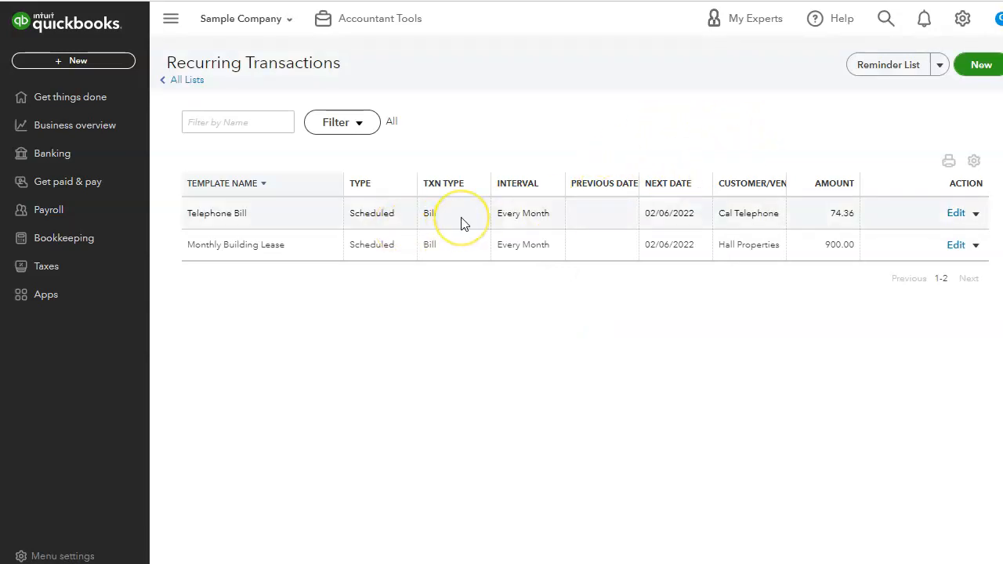
mouse_move(462, 220)
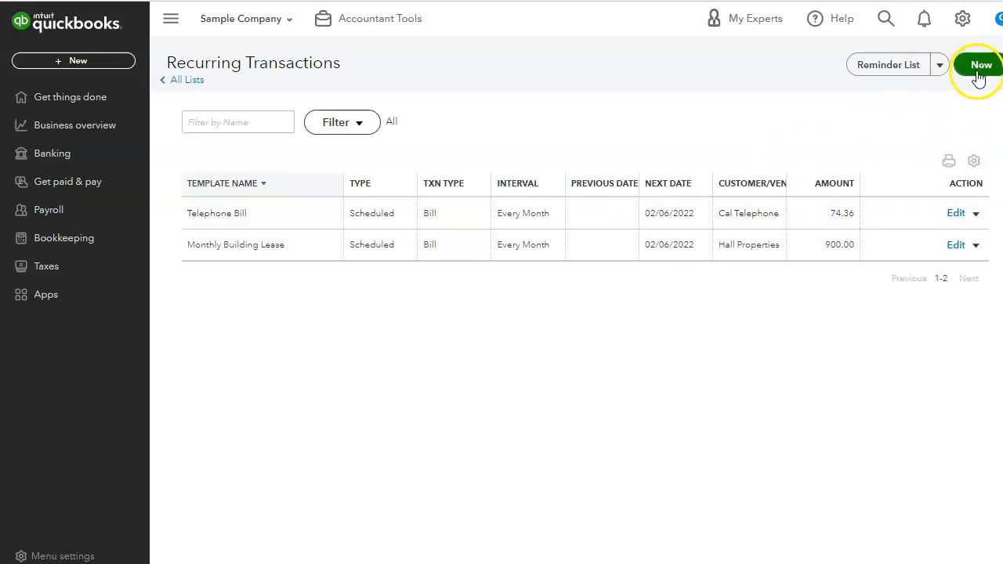
left_click(980, 64)
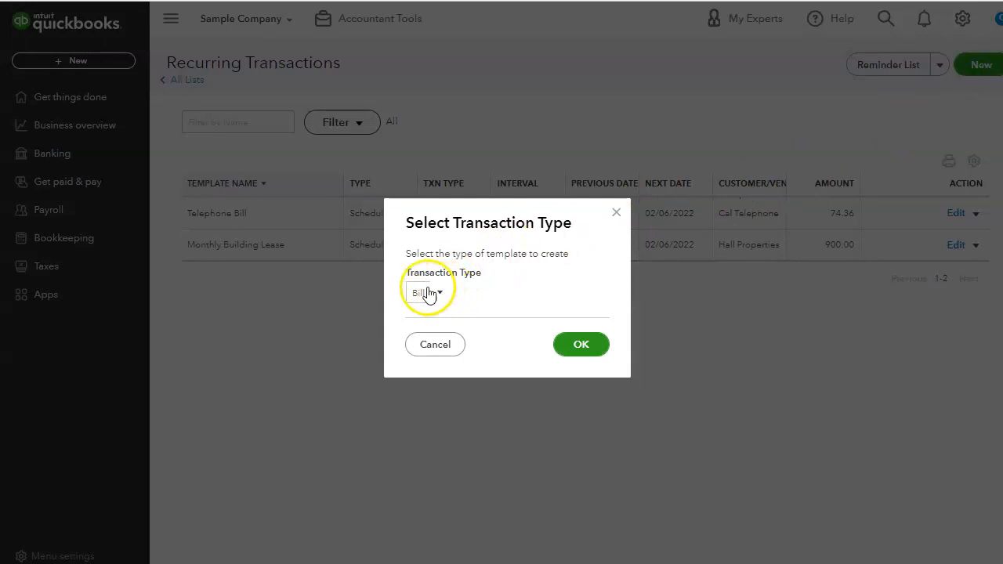
left_click(426, 292)
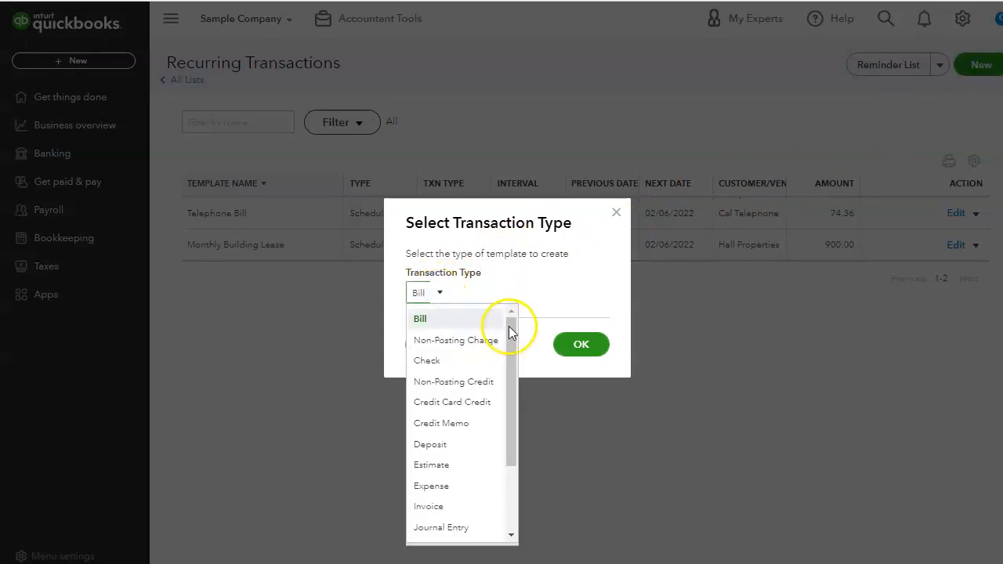
scroll("down", 3)
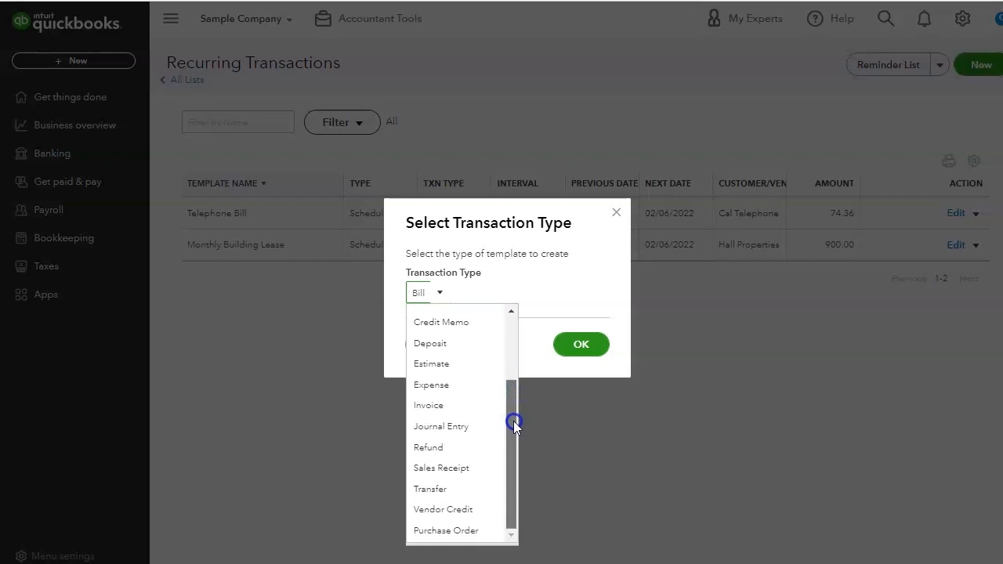
scroll("up", 3)
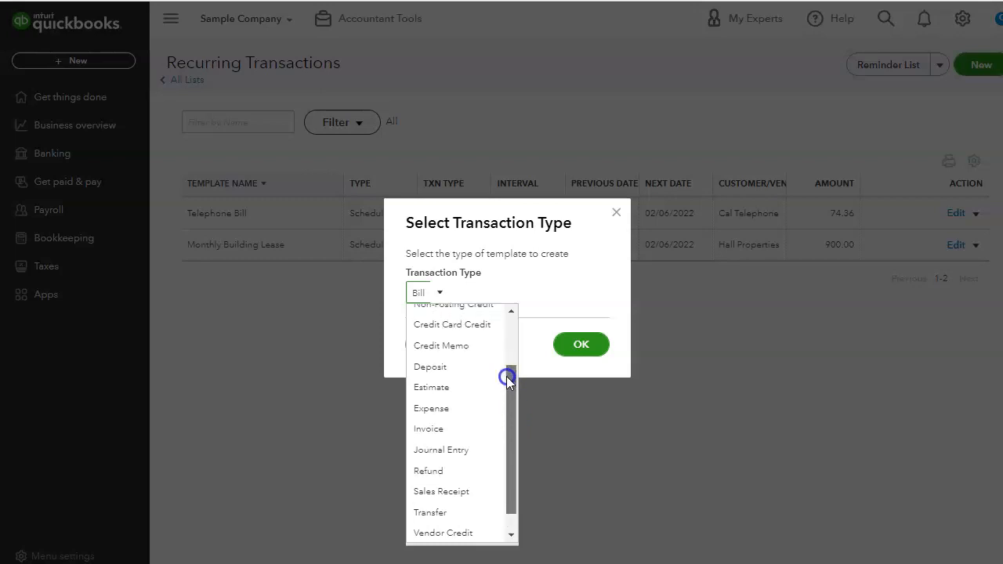
scroll("down", 3)
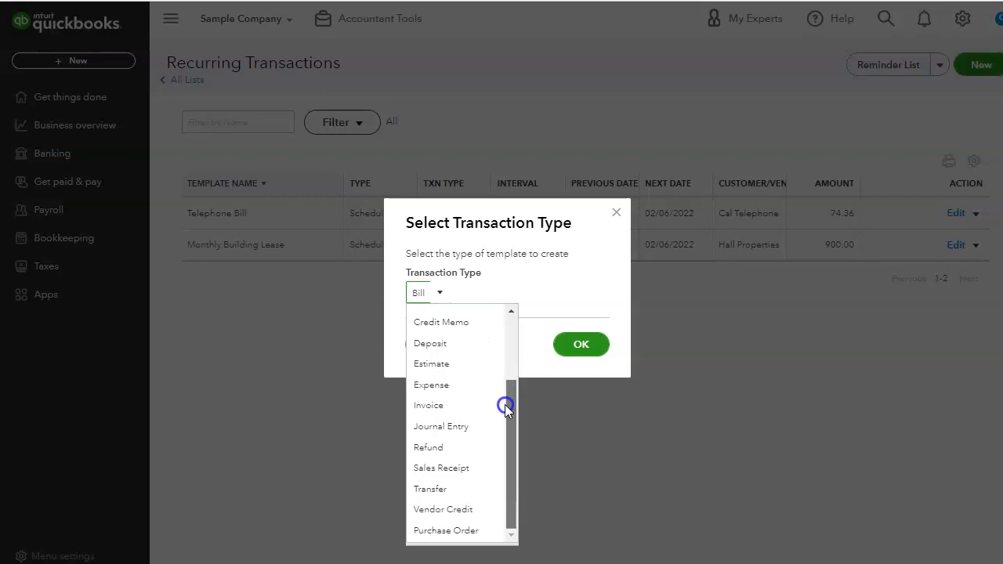
scroll("up", 3)
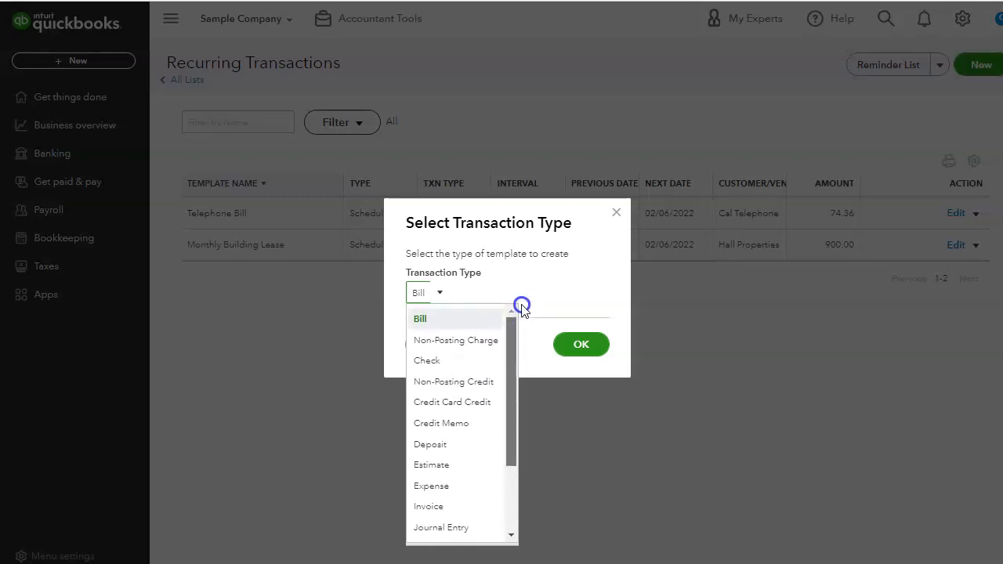
mouse_move(617, 212)
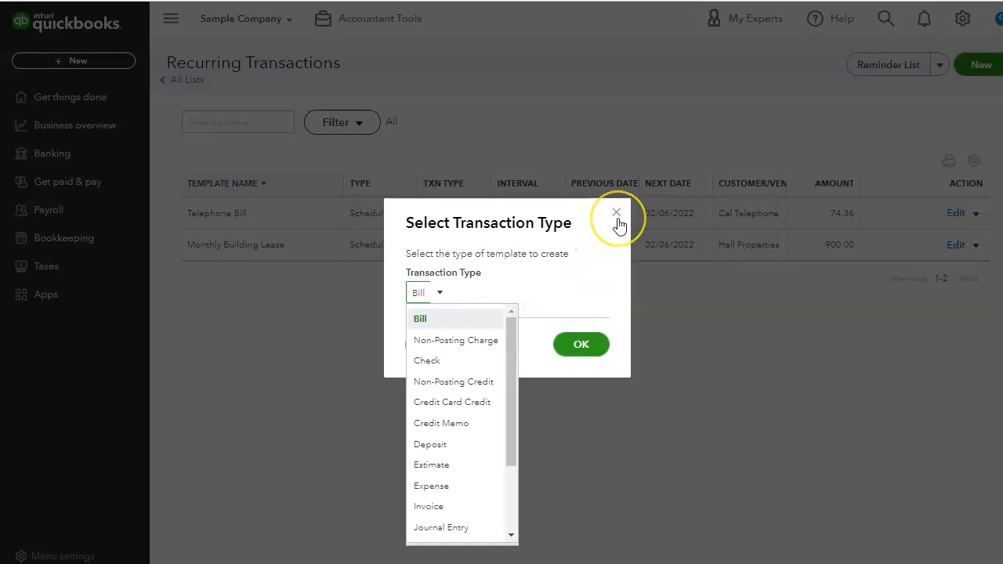
mouse_move(617, 212)
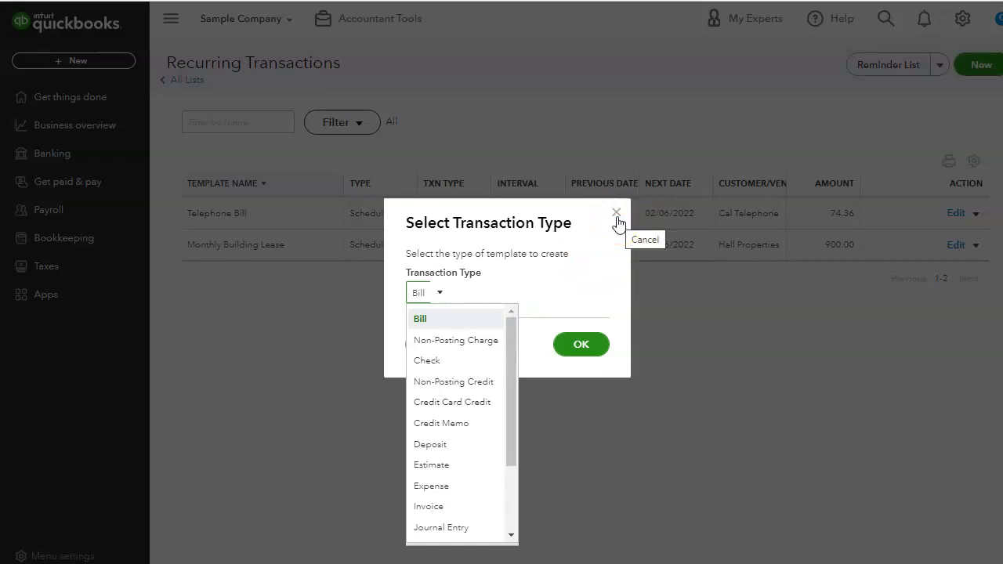
left_click(617, 213)
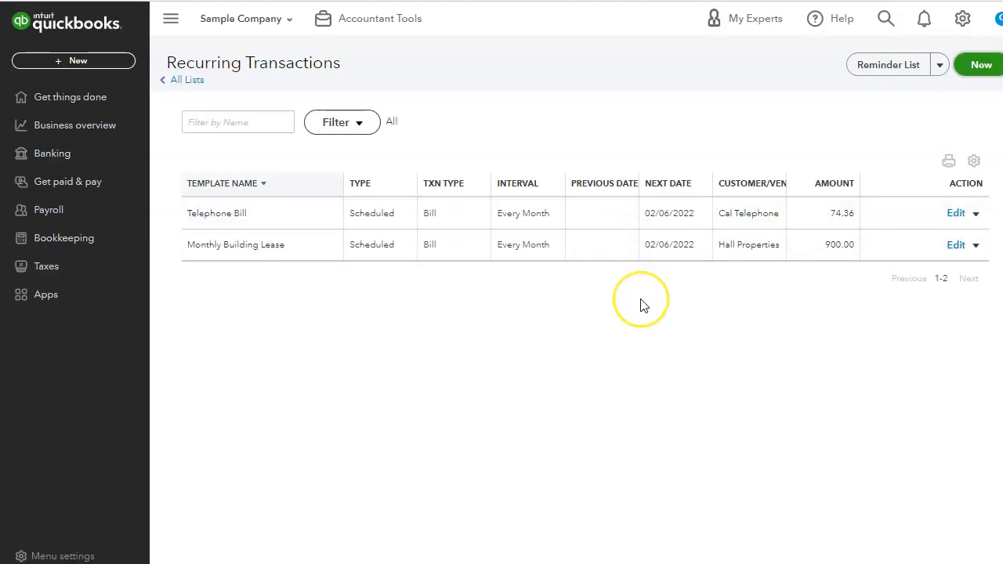
mouse_move(642, 305)
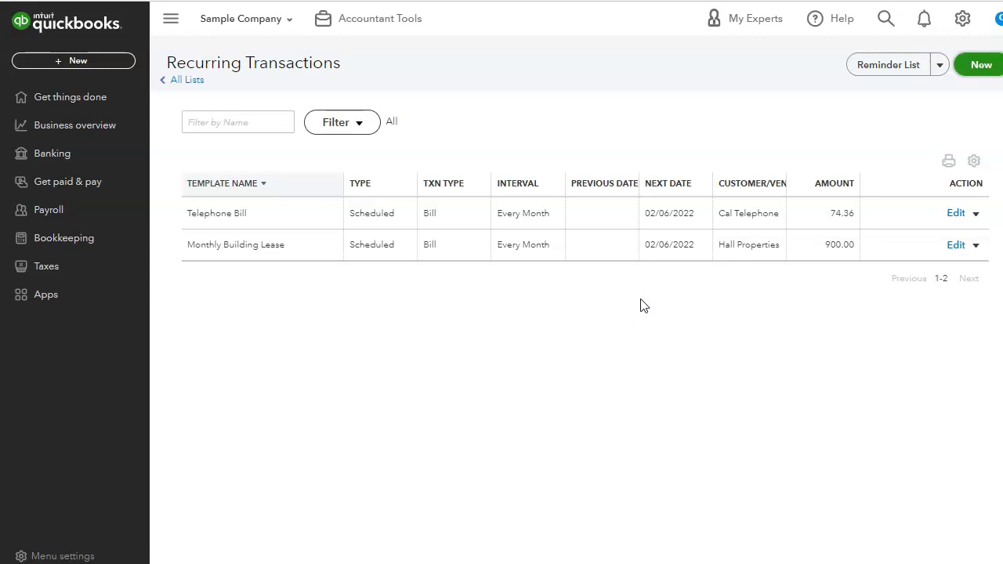
mouse_move(457, 169)
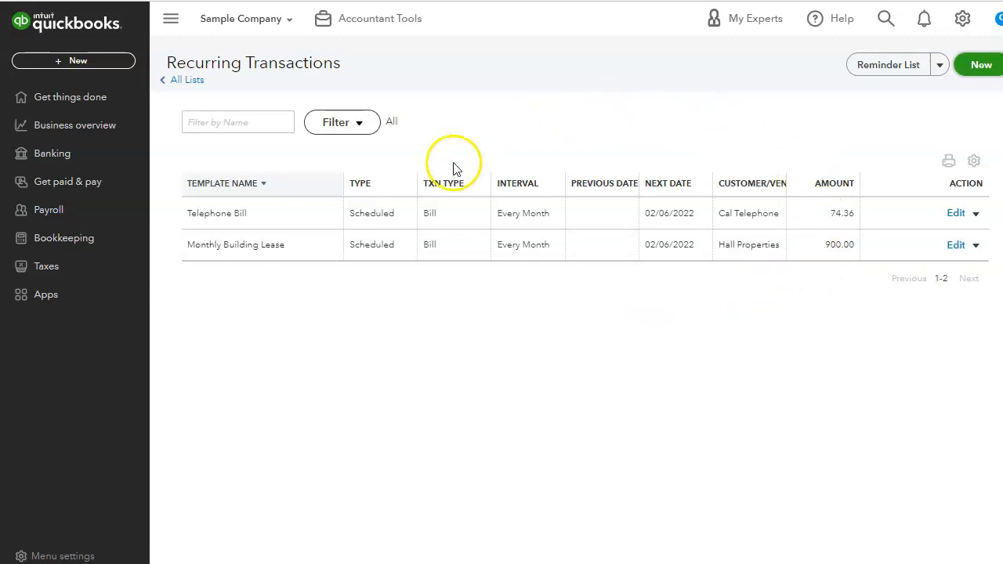
mouse_move(725, 306)
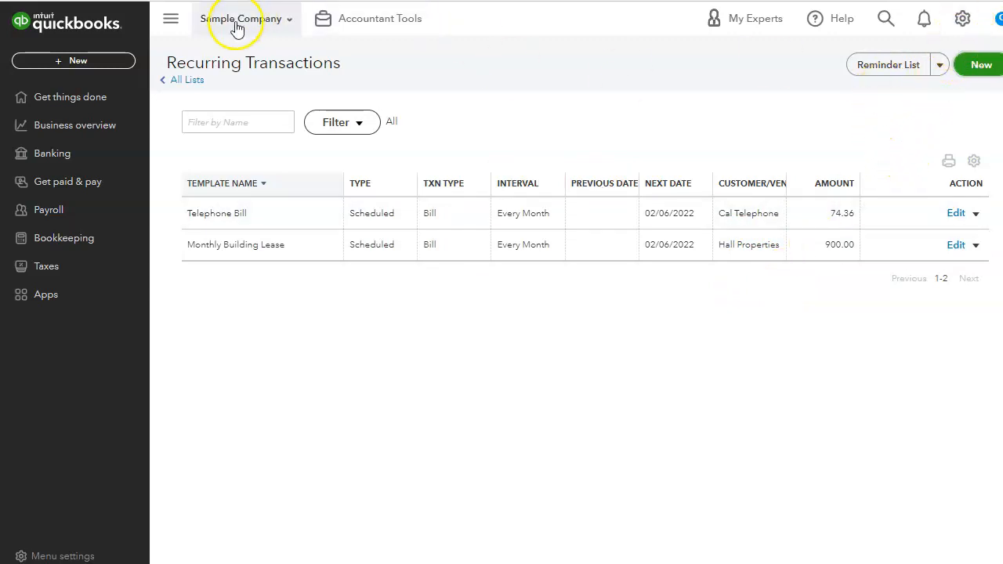
- Go back from Recurring Transactions to the All Lists page
left_click(186, 79)
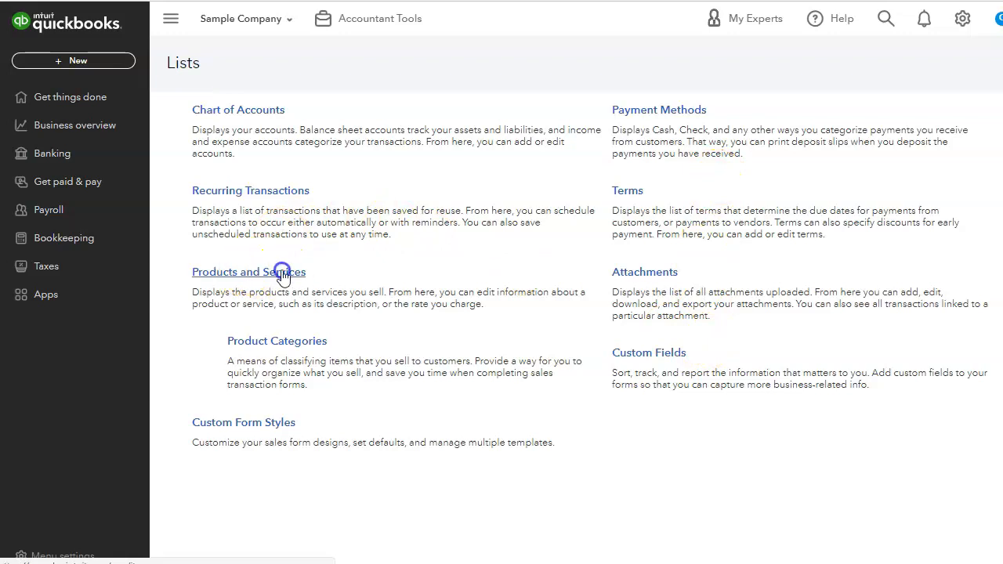
- Browse the Products and Services table with the sidebar collapsed, then return to All Lists
left_click(247, 272)
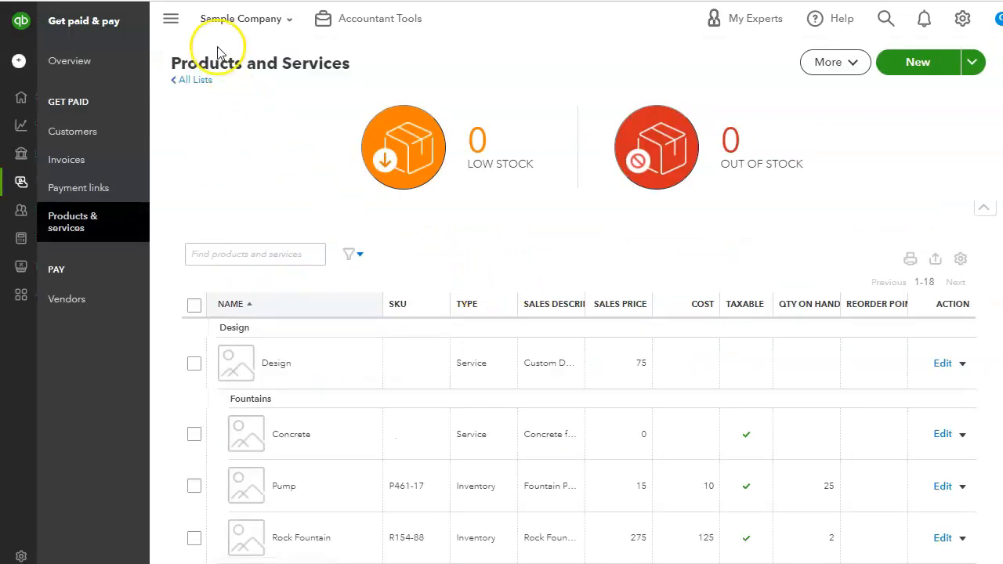
left_click(170, 18)
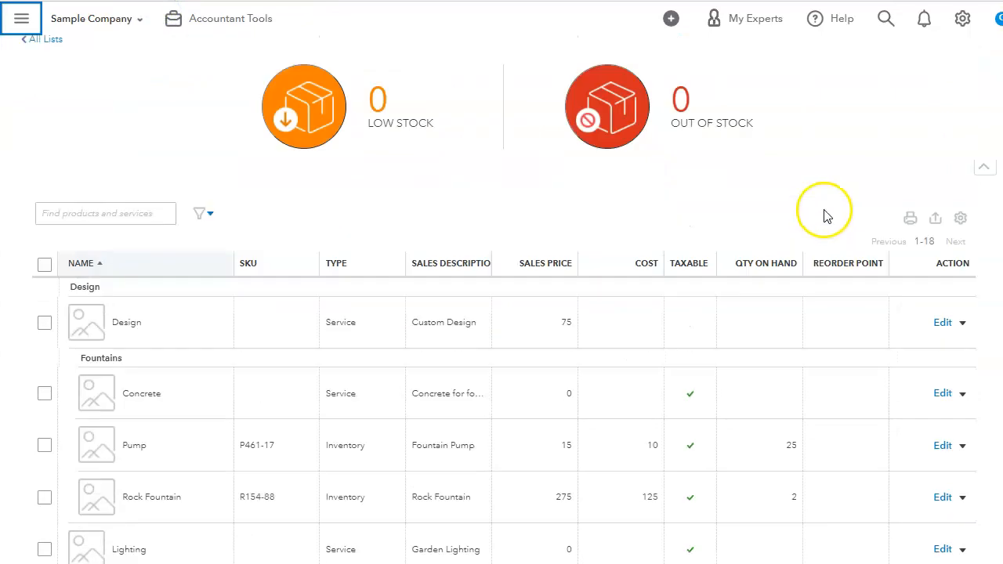
mouse_move(735, 148)
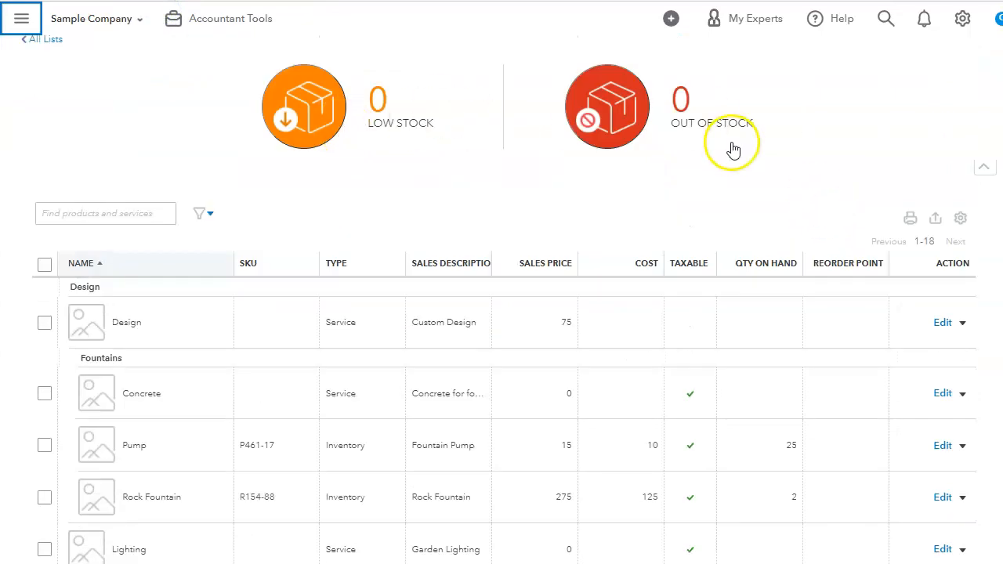
scroll("down", 3)
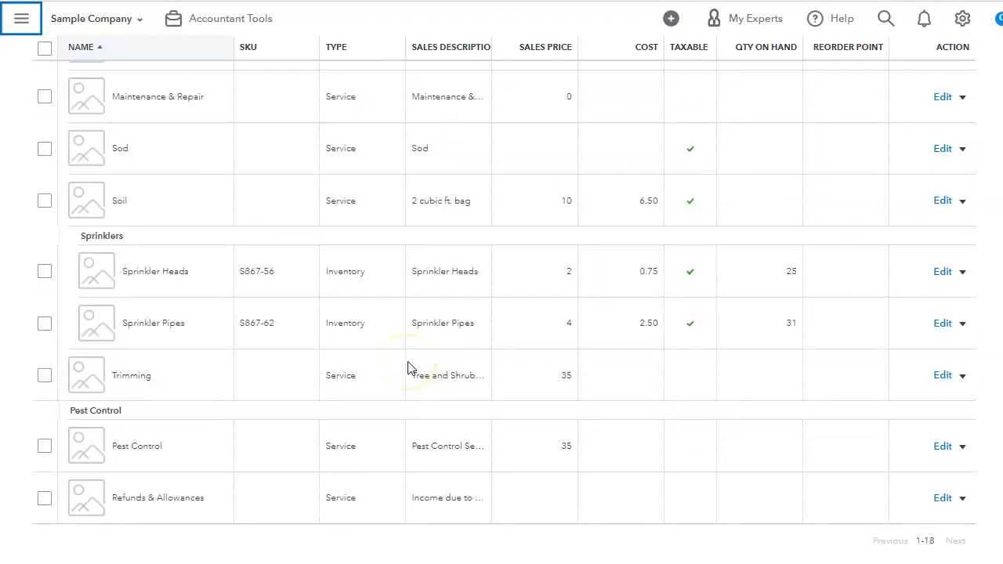
mouse_move(439, 352)
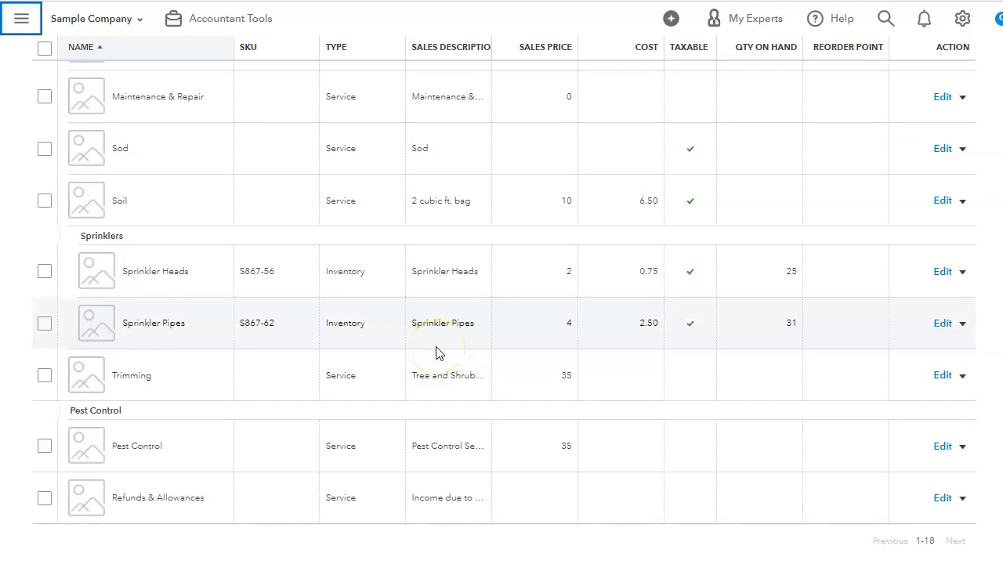
scroll("up", 3)
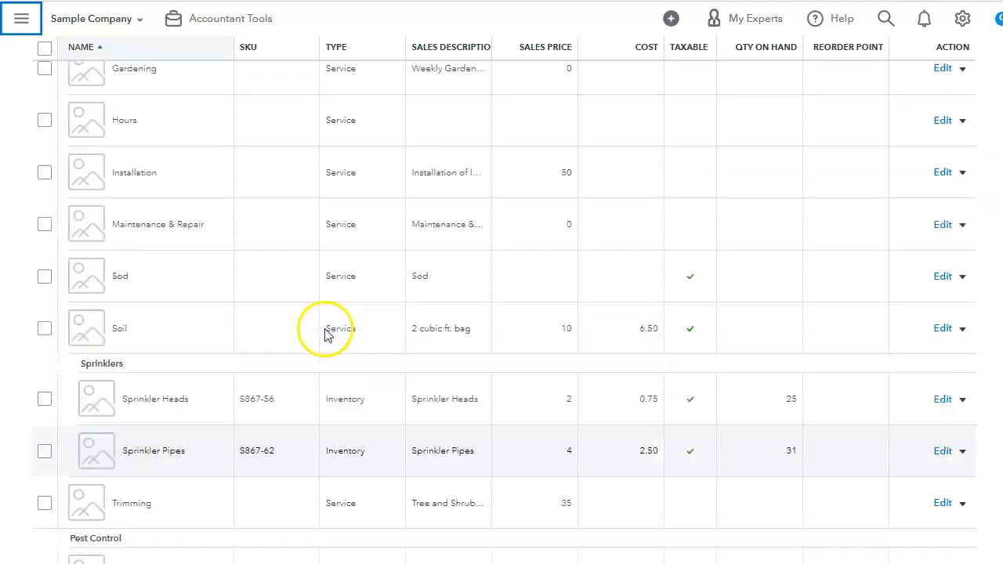
scroll("up", 3)
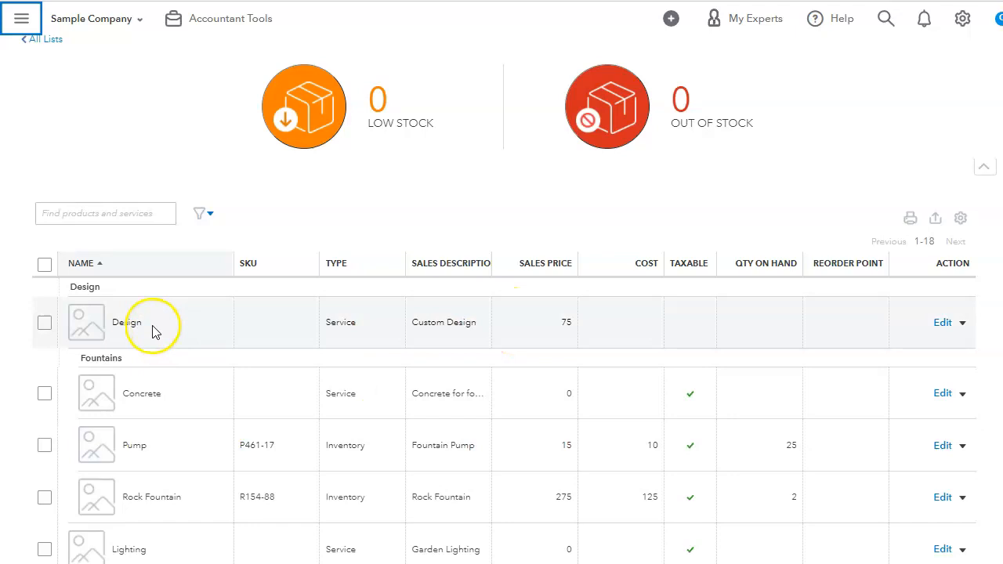
mouse_move(185, 403)
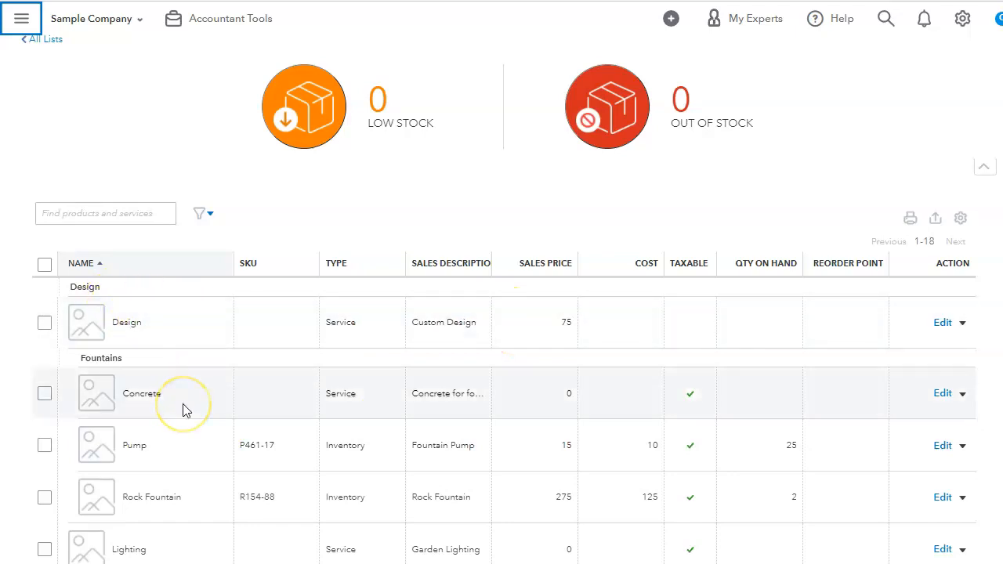
scroll("down", 3)
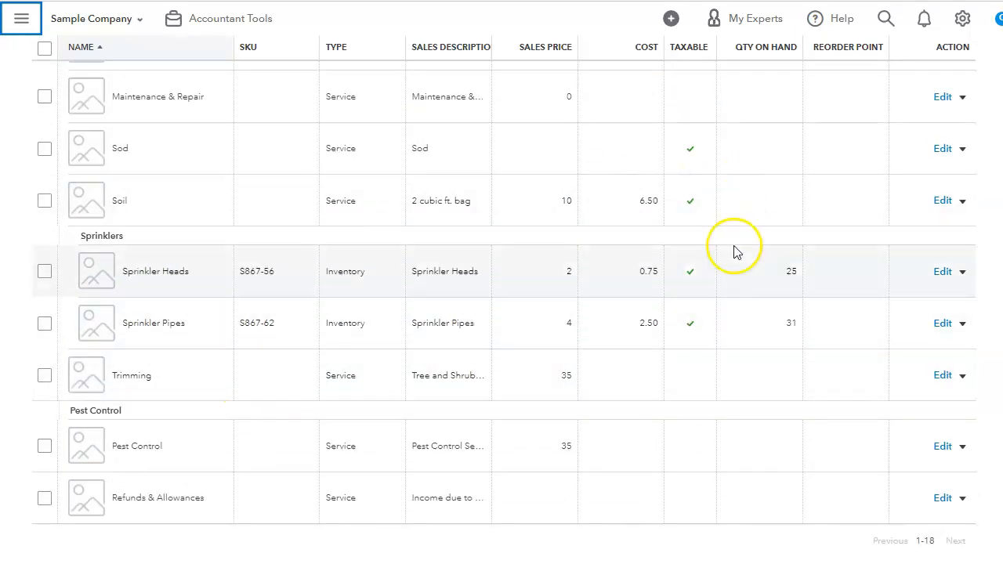
mouse_move(807, 179)
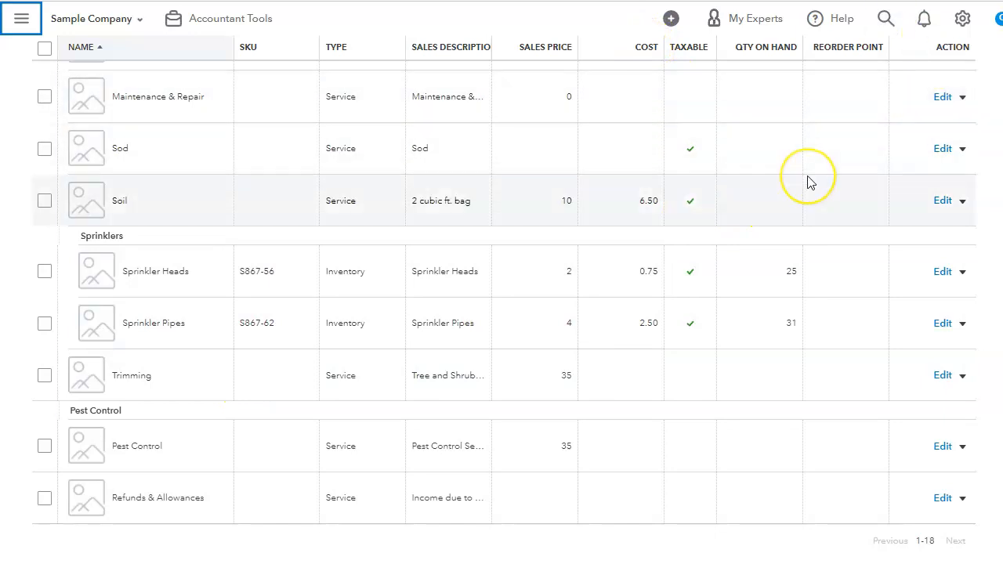
mouse_move(780, 196)
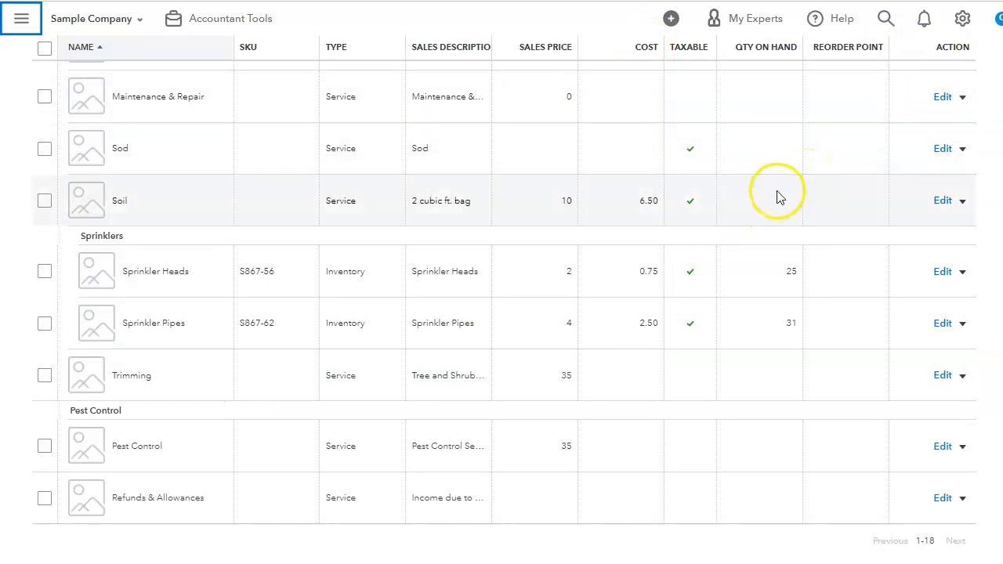
scroll("up", 3)
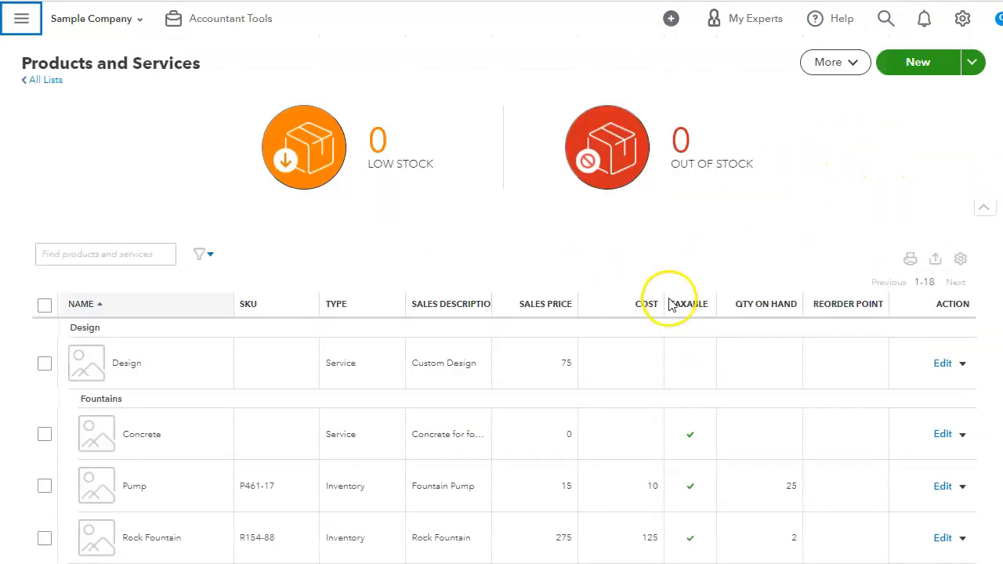
left_click(44, 79)
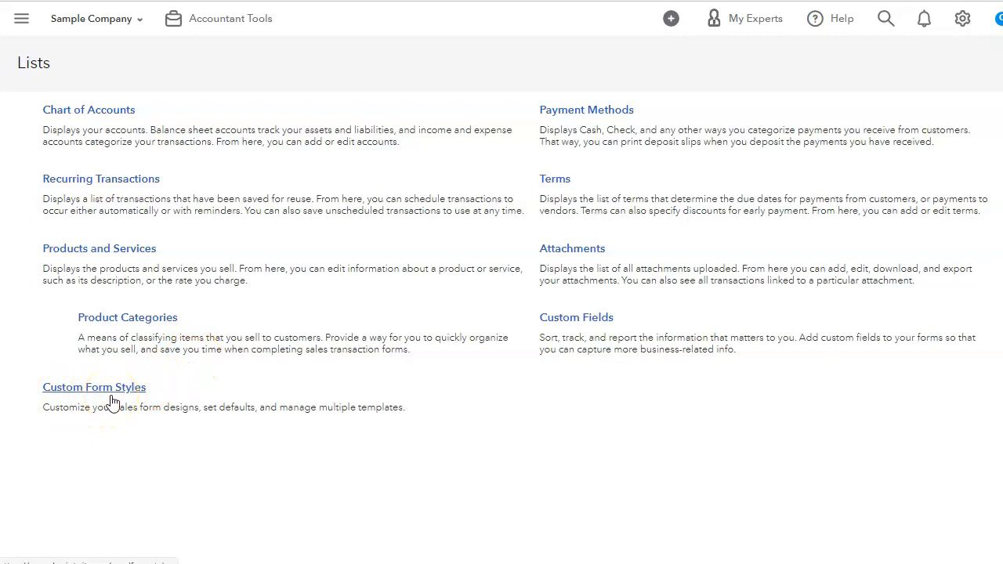
- View the Standard custom form style, then reopen the gear settings menu
left_click(94, 387)
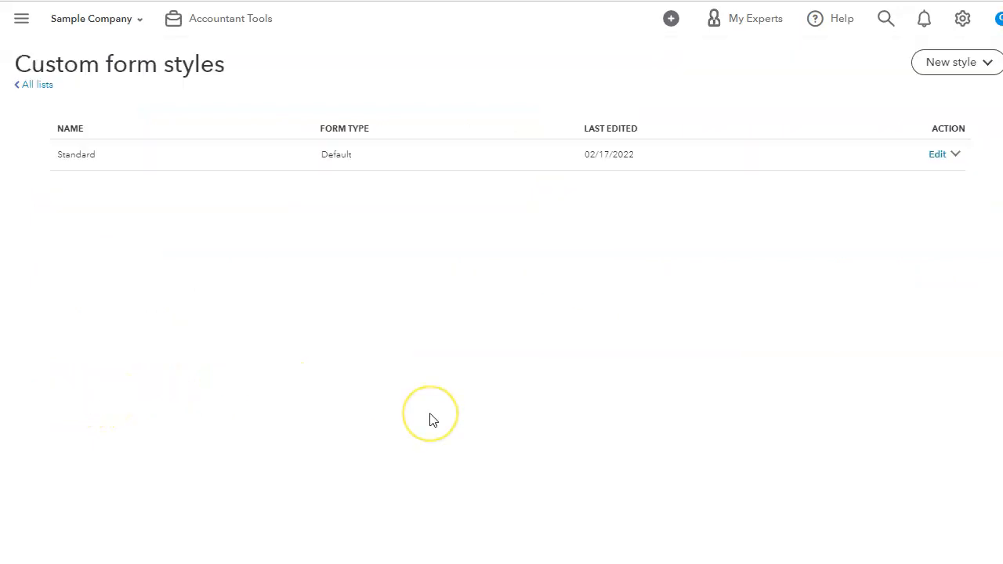
mouse_move(770, 154)
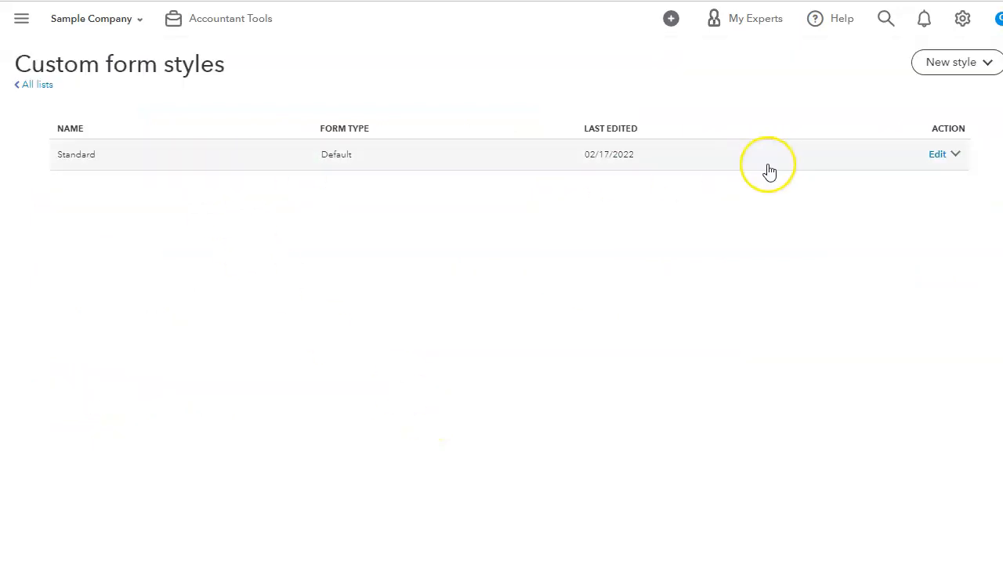
mouse_move(502, 149)
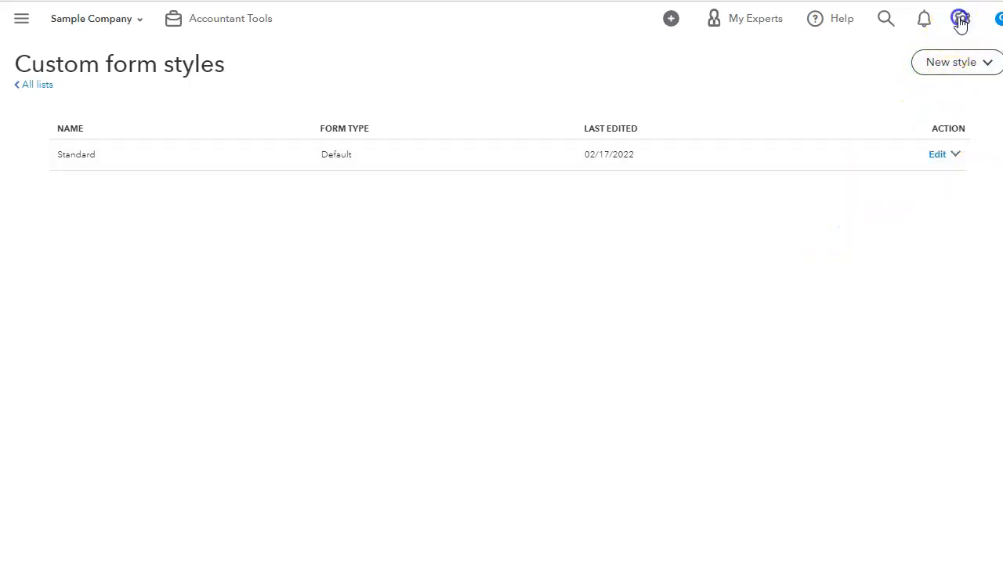
left_click(963, 18)
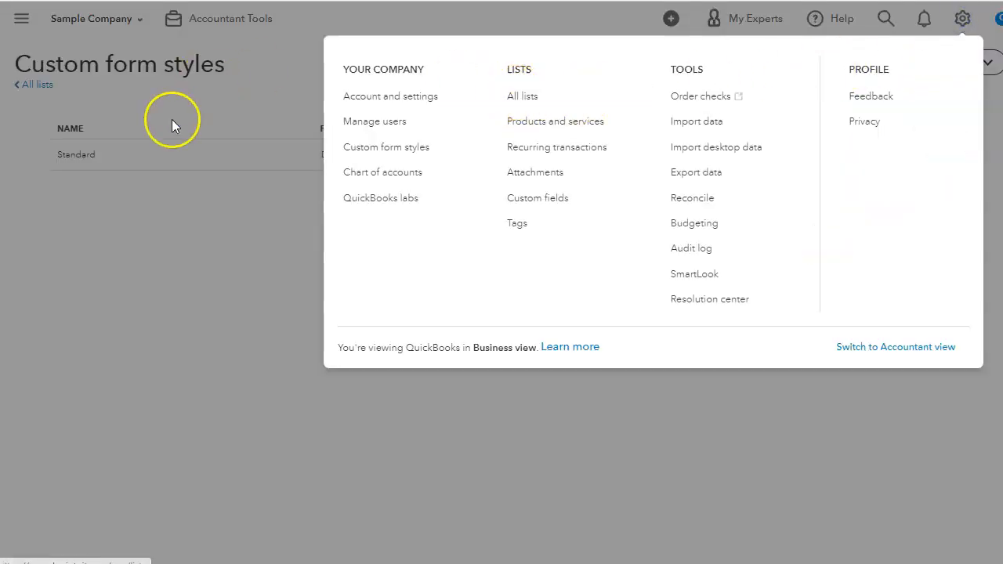
- Check the Diners Club Action options in Payment Methods, then return to All Lists
left_click(523, 95)
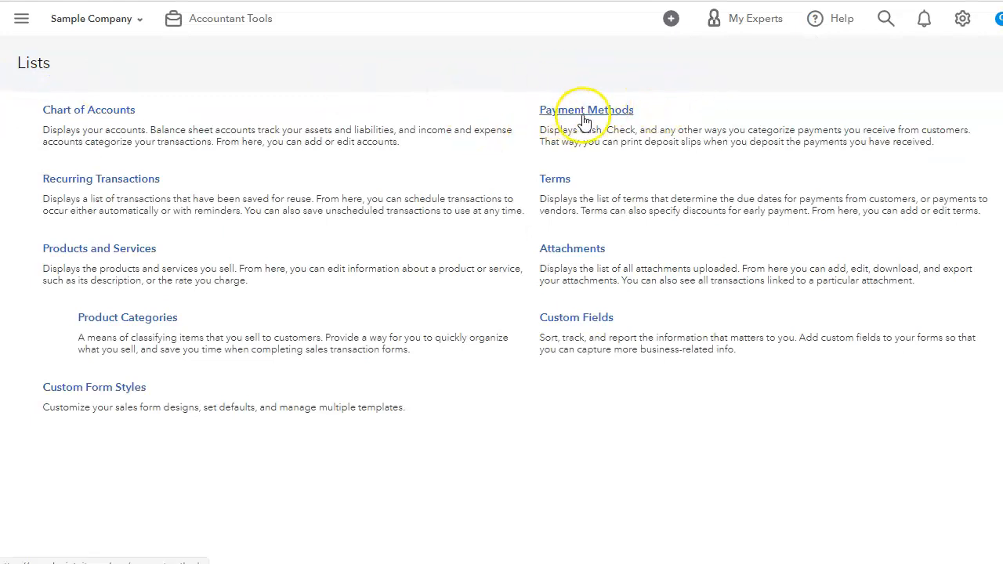
left_click(586, 109)
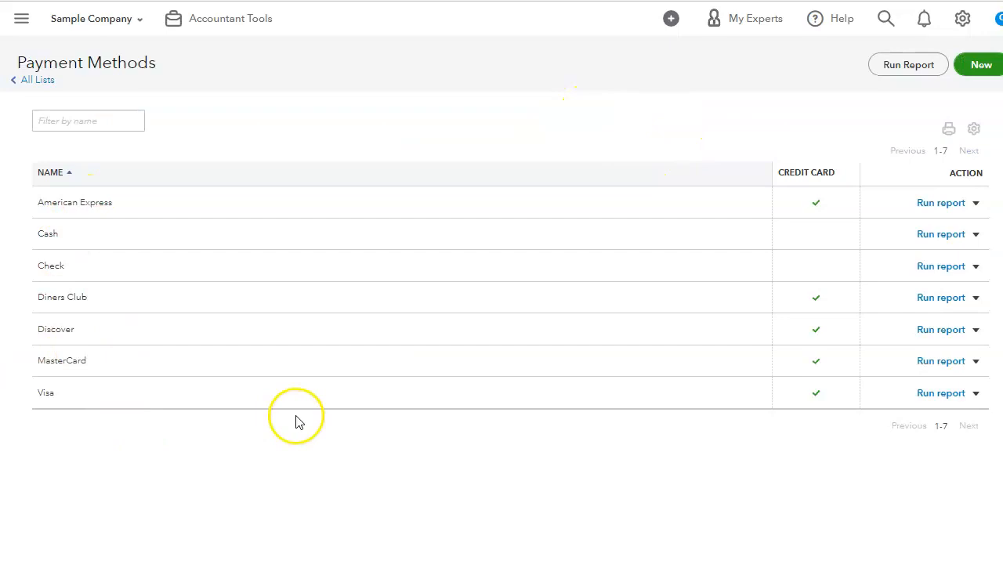
mouse_move(384, 361)
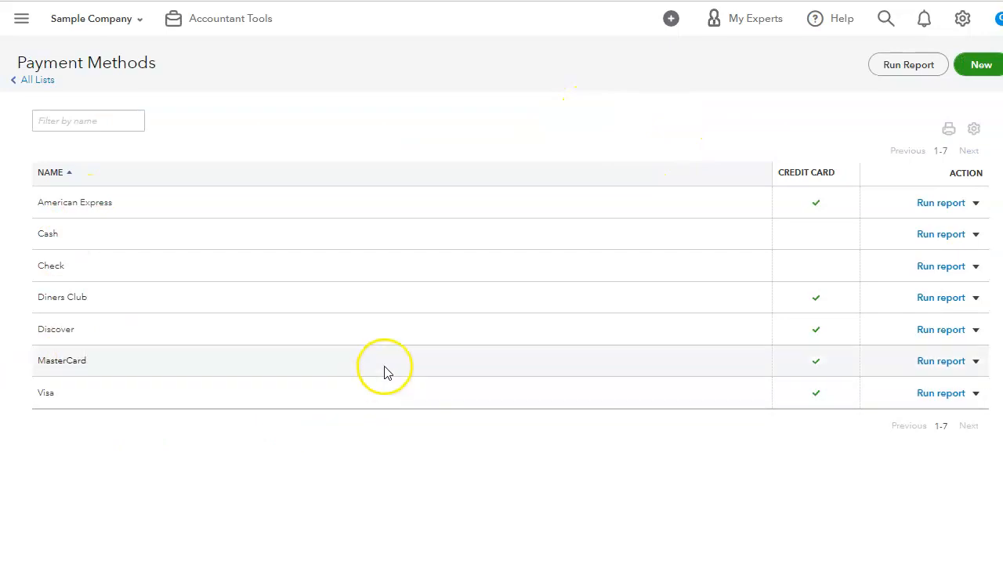
mouse_move(421, 176)
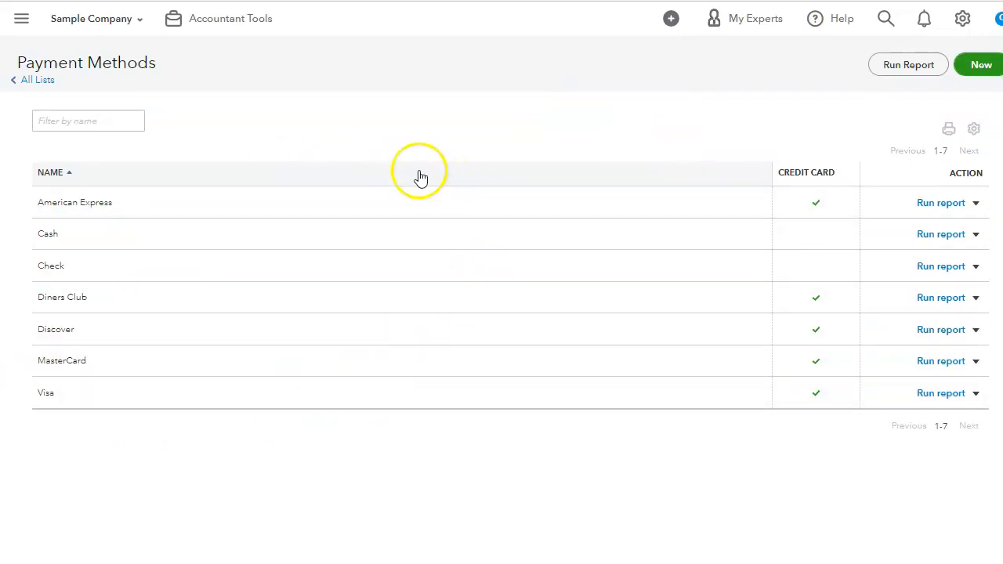
mouse_move(155, 144)
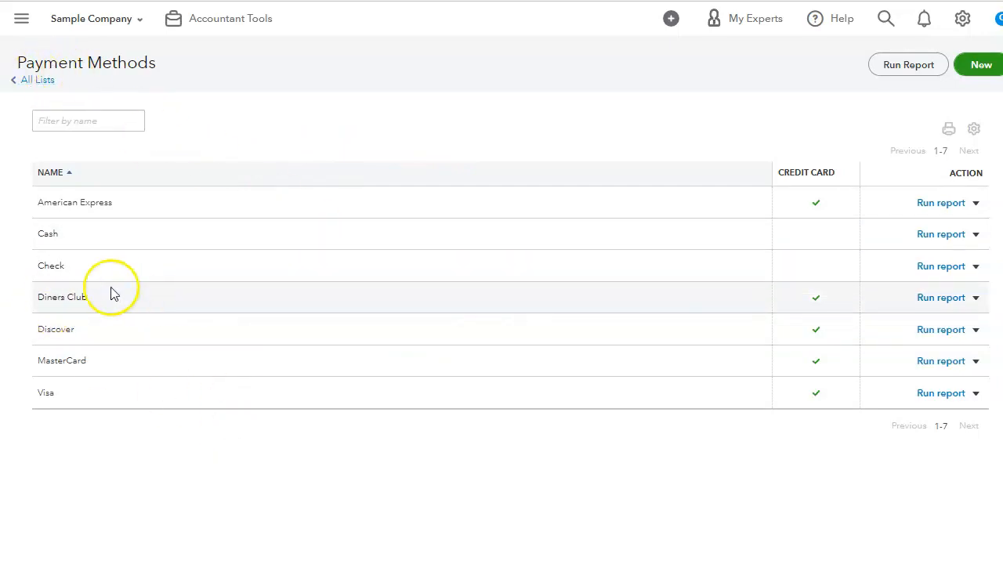
mouse_move(950, 314)
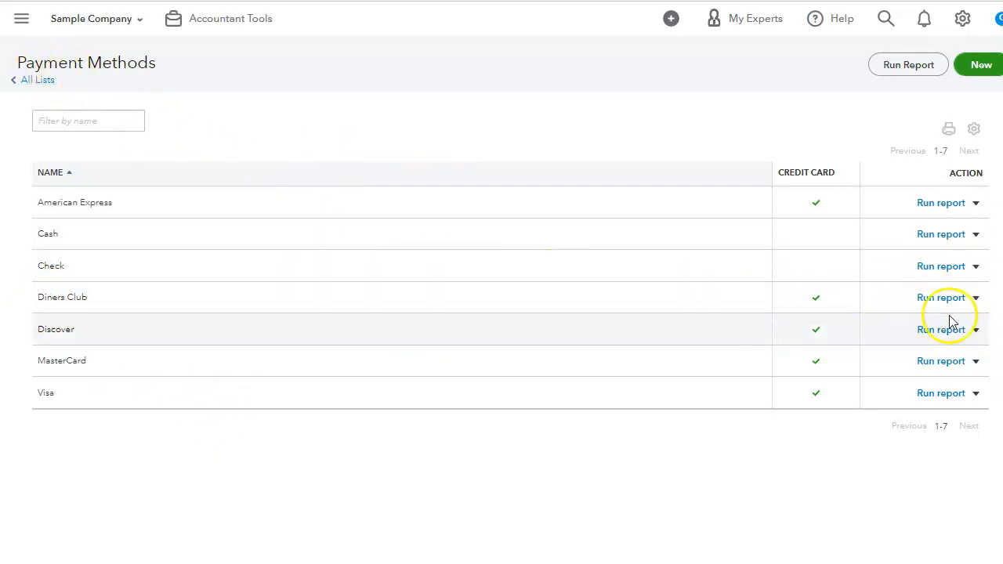
left_click(976, 297)
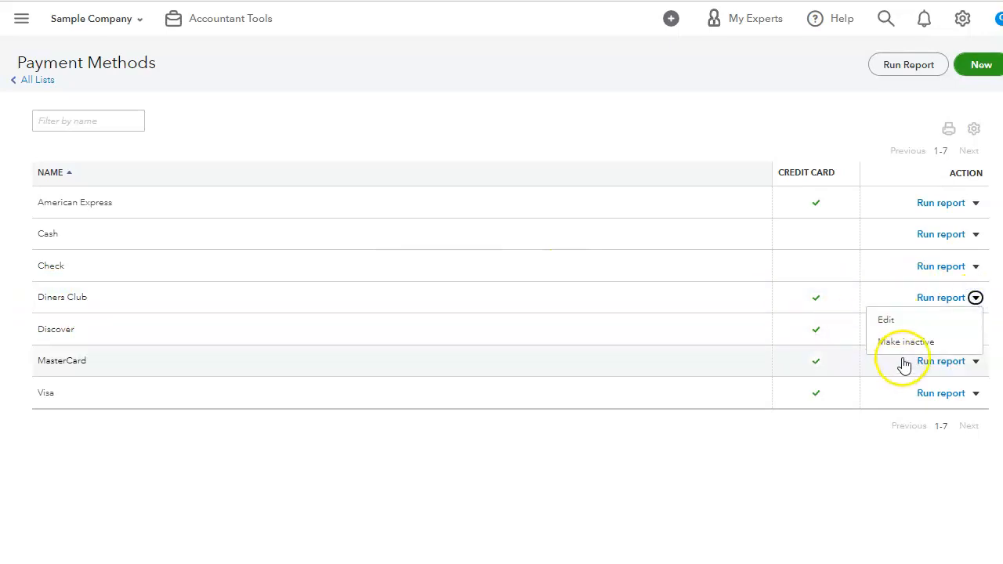
left_click(37, 79)
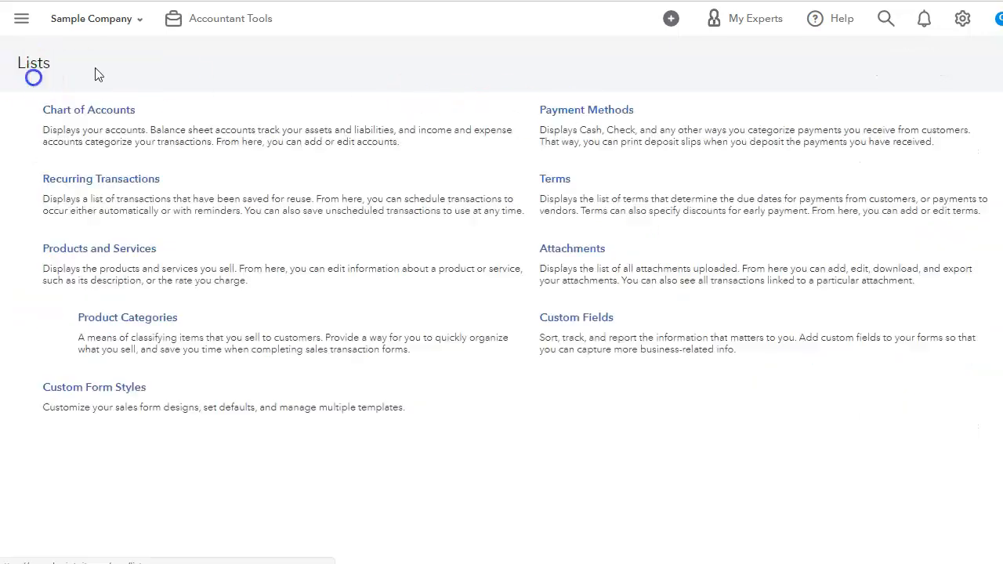
left_click(554, 178)
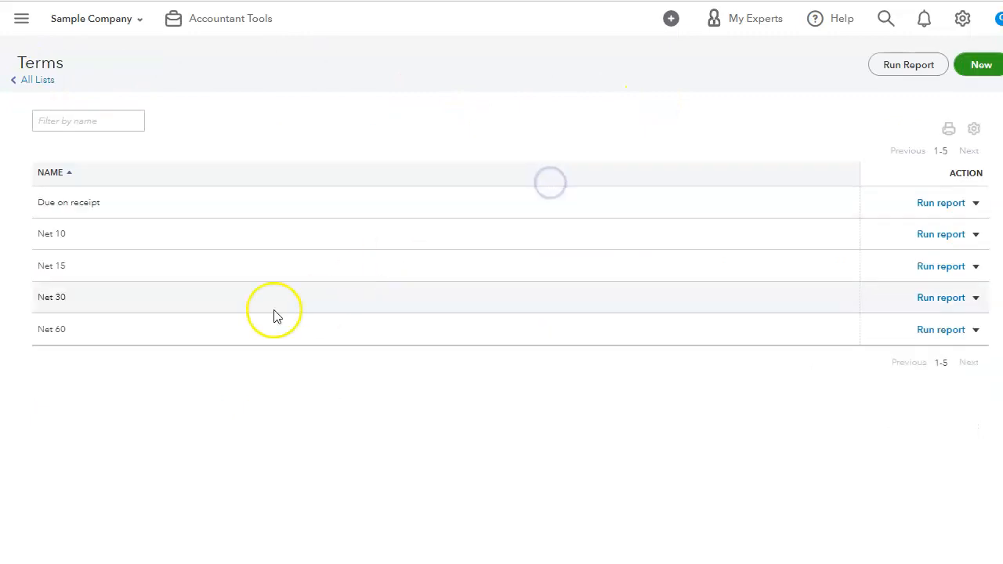
mouse_move(85, 317)
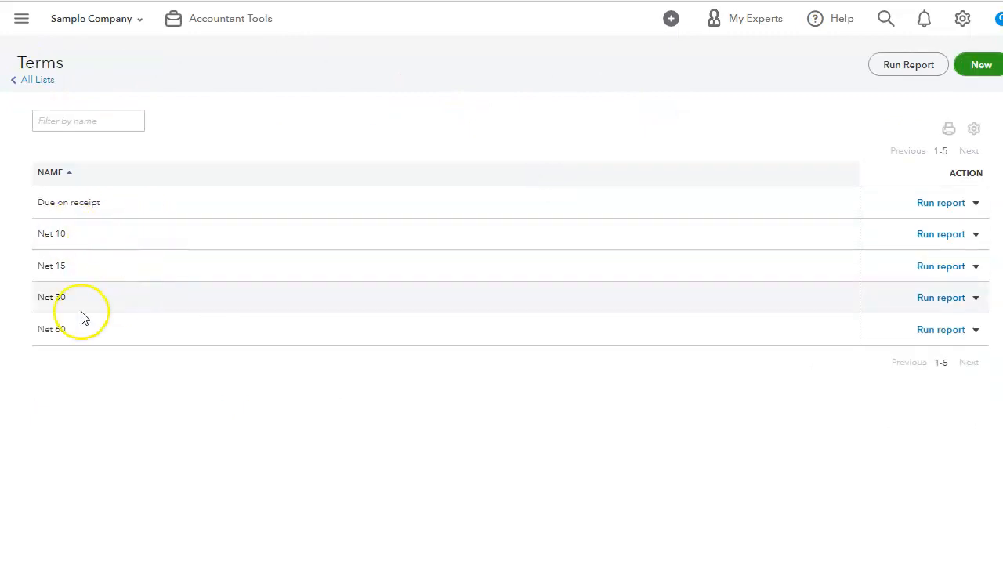
mouse_move(463, 188)
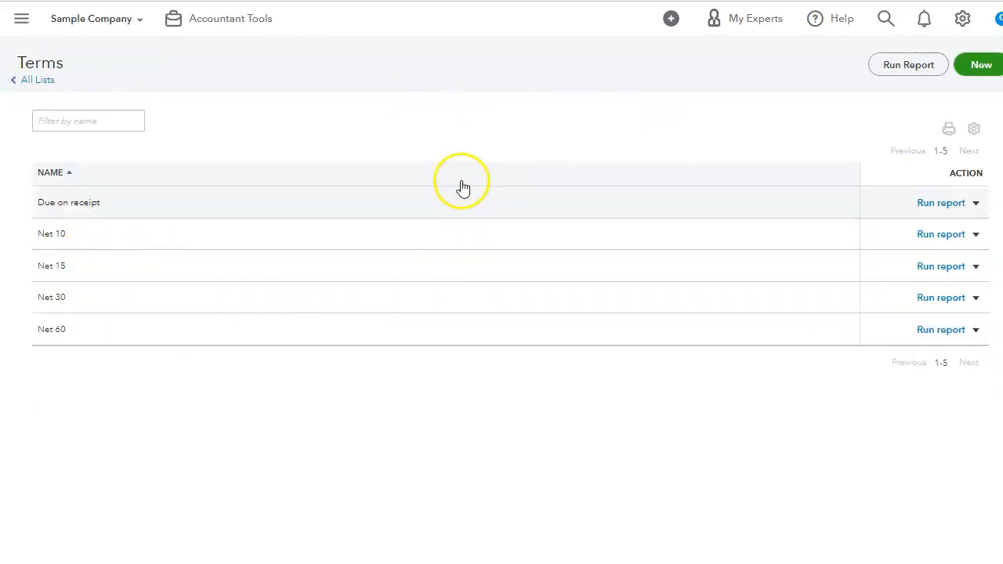
mouse_move(666, 255)
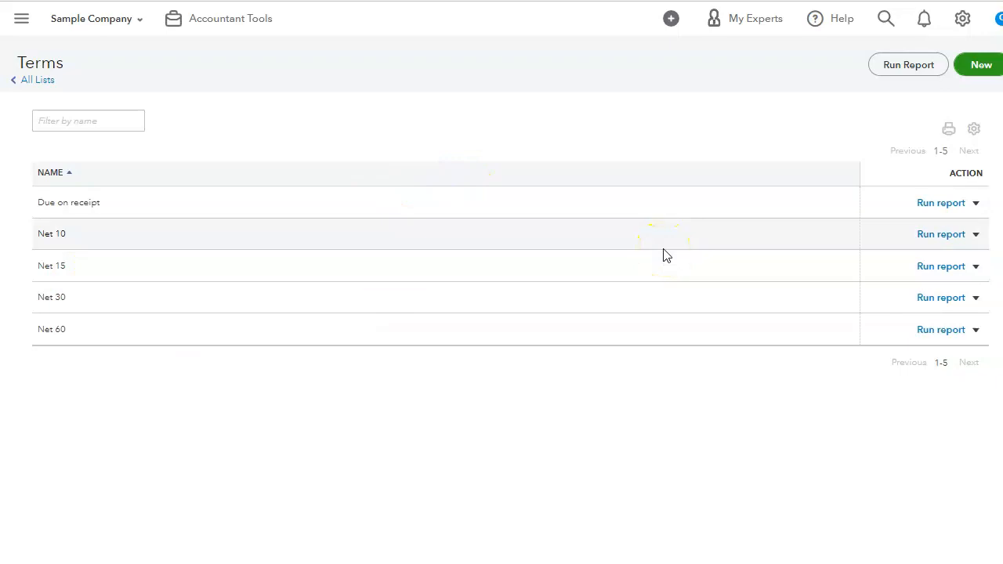
mouse_move(647, 256)
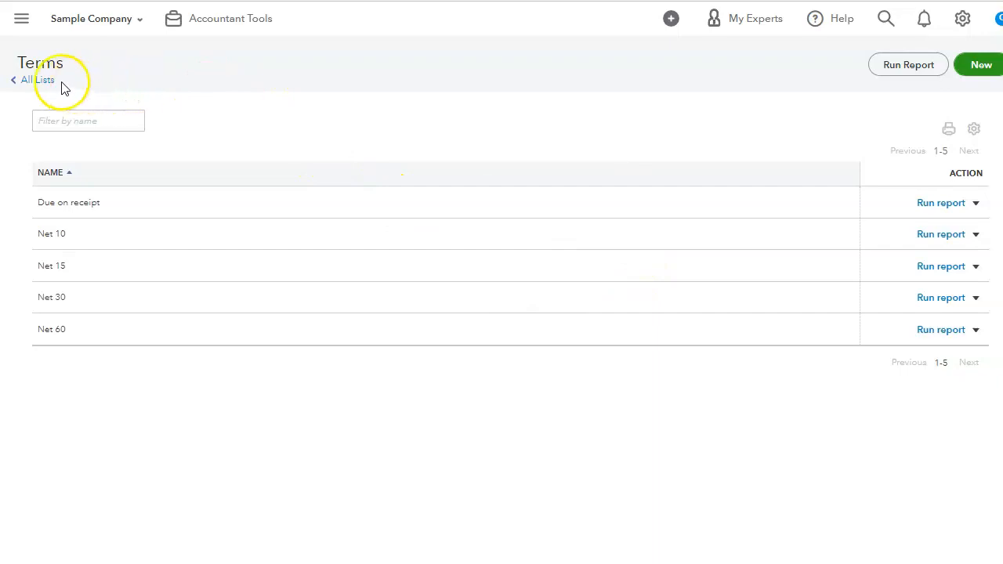
left_click(38, 80)
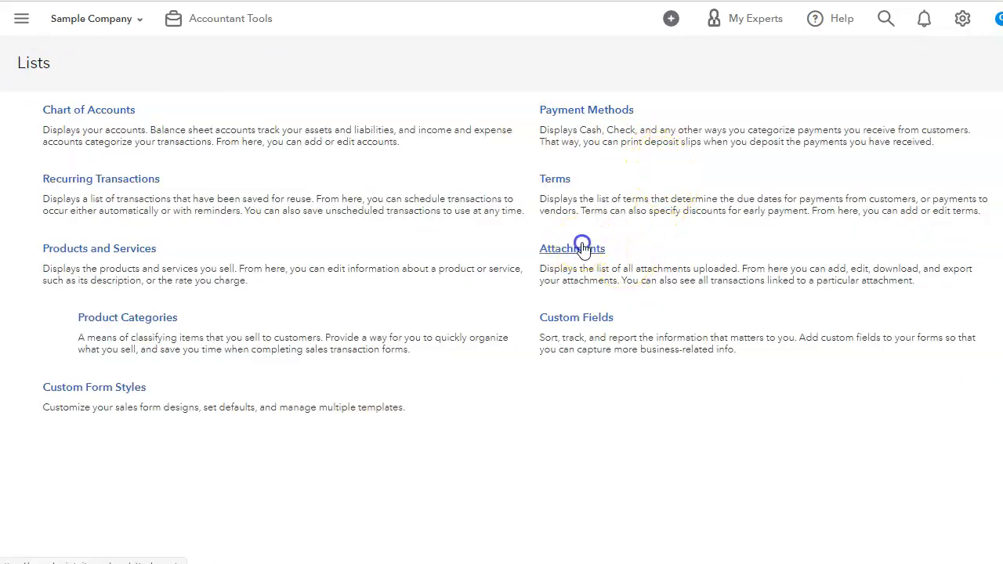
- Open the empty Attachments list from the Lists page
left_click(572, 249)
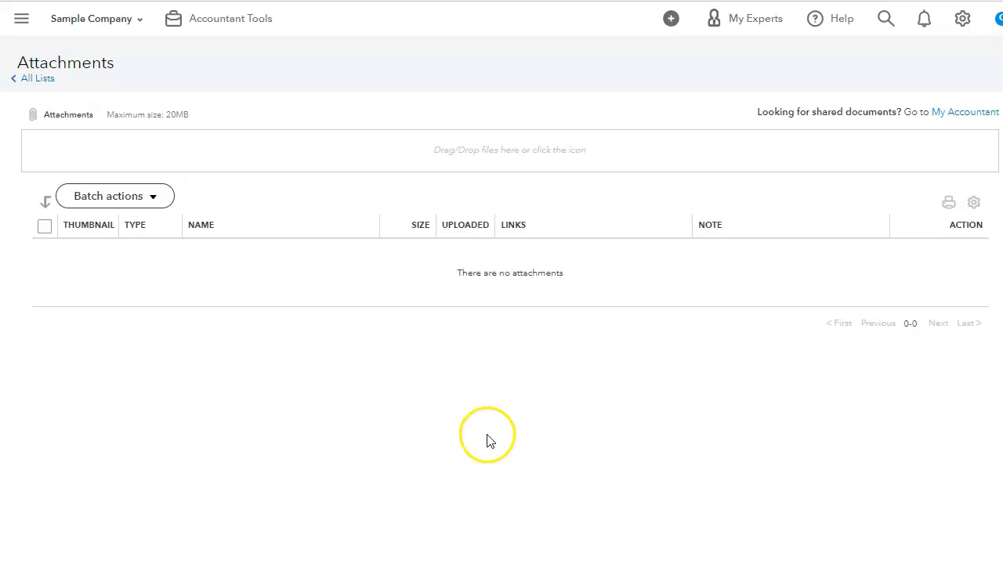
mouse_move(516, 413)
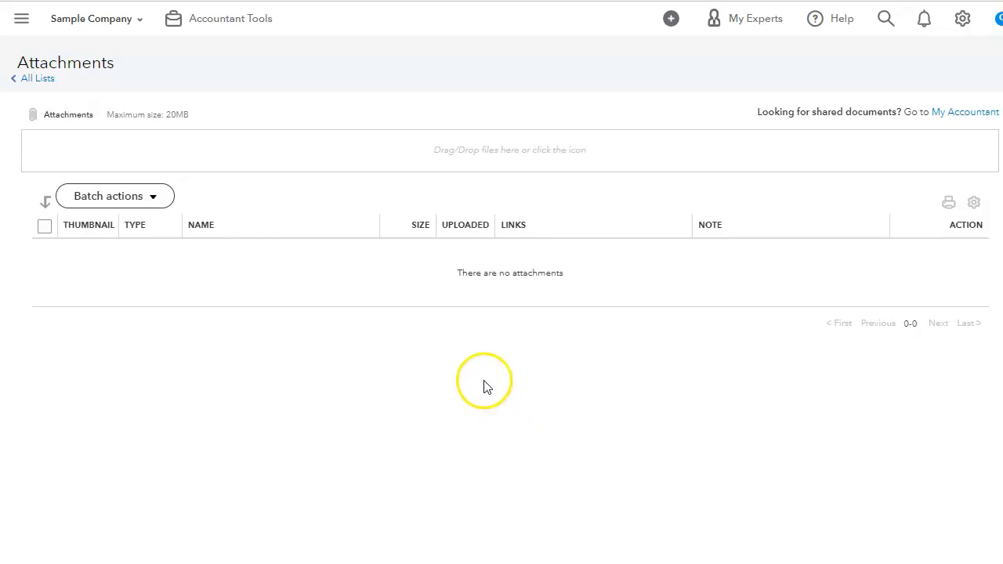
mouse_move(532, 170)
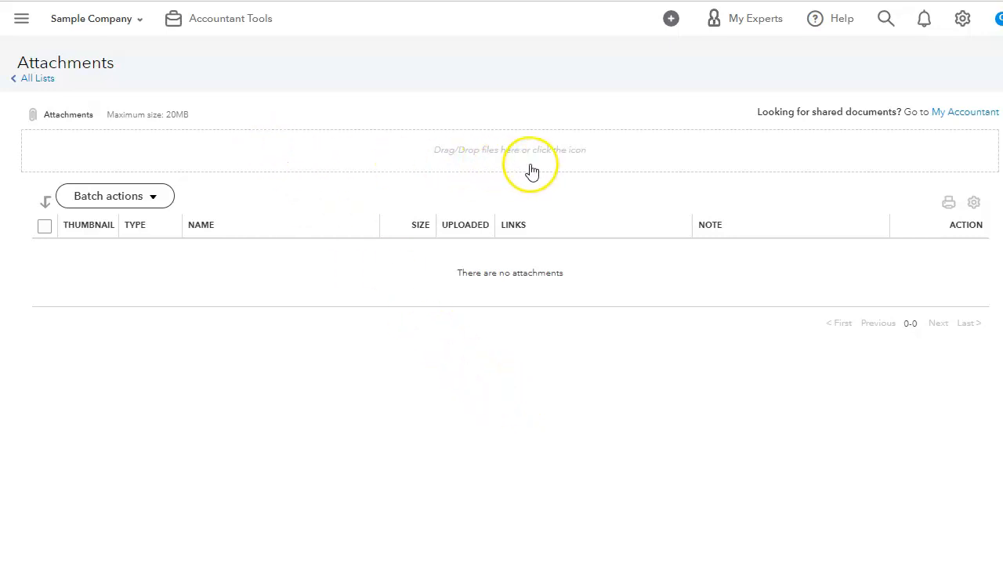
mouse_move(631, 458)
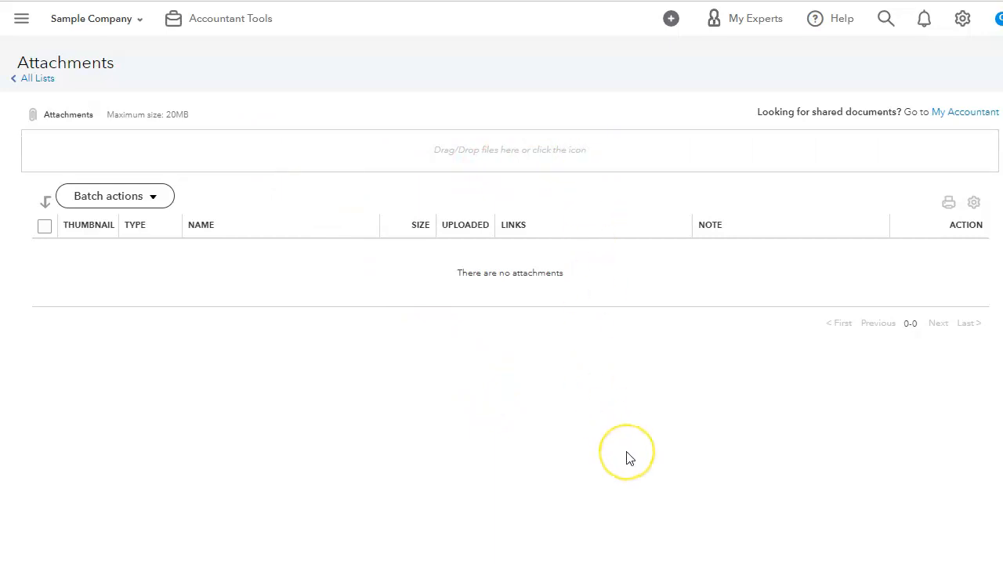
mouse_move(390, 356)
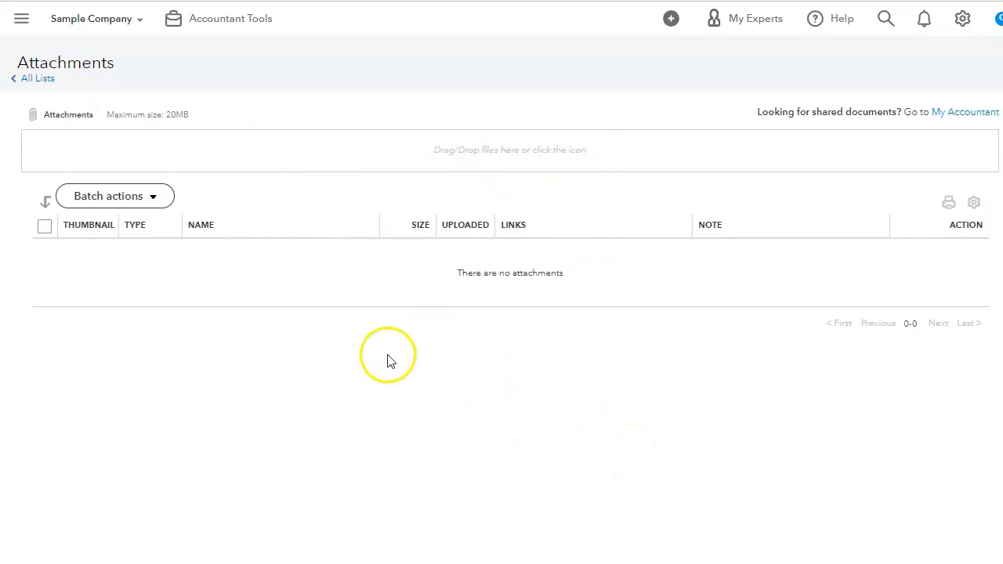
mouse_move(554, 457)
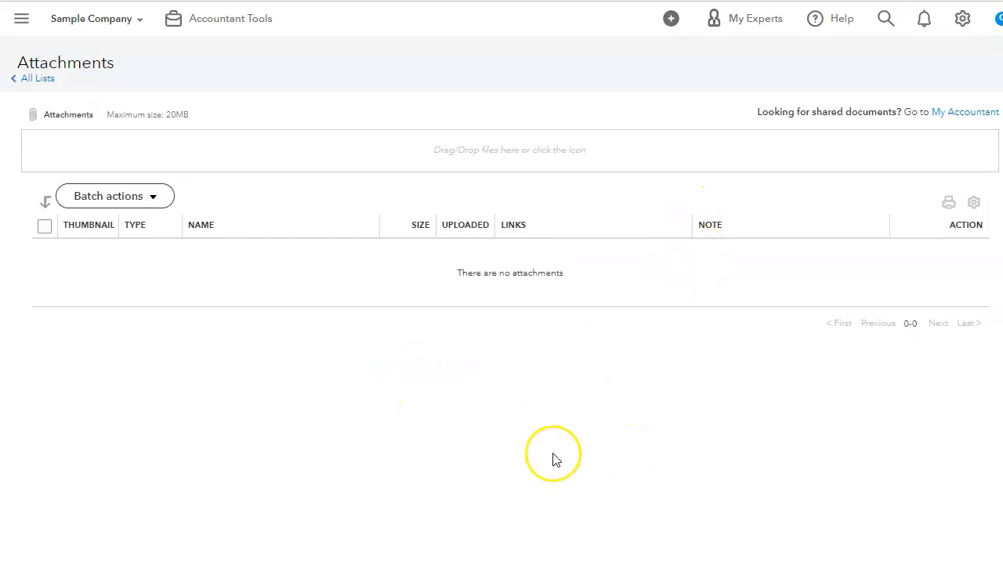
mouse_move(557, 442)
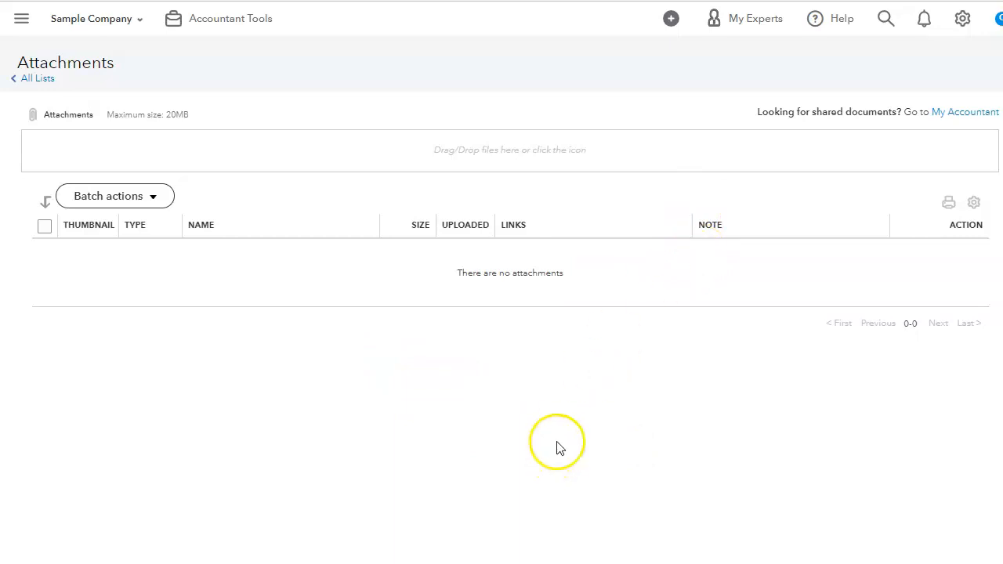
mouse_move(560, 423)
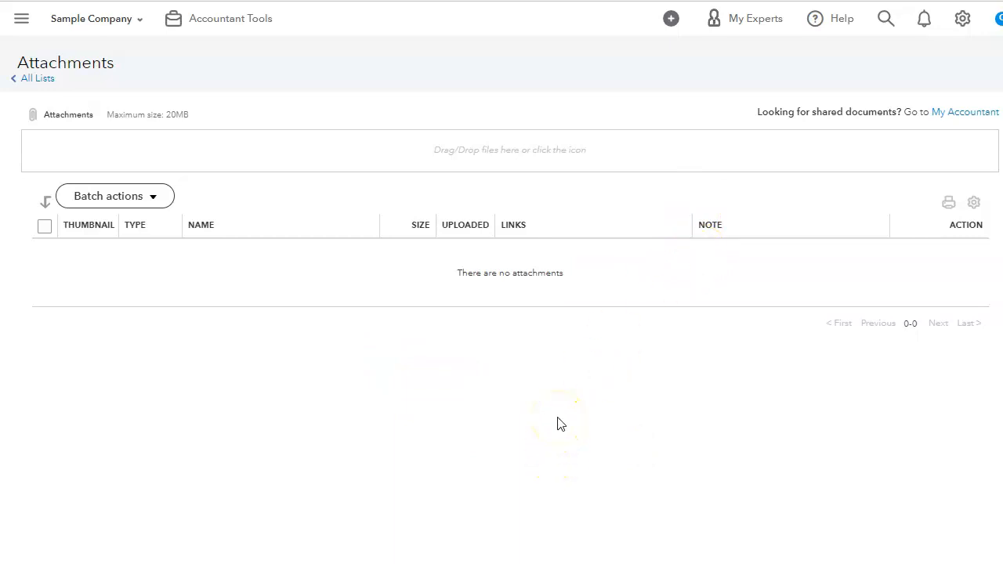
mouse_move(592, 360)
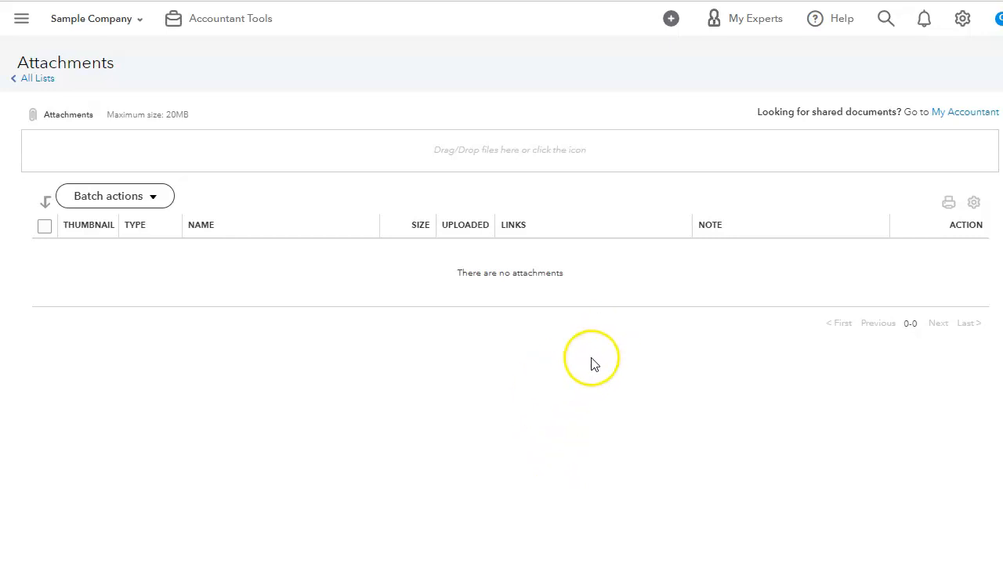
mouse_move(643, 271)
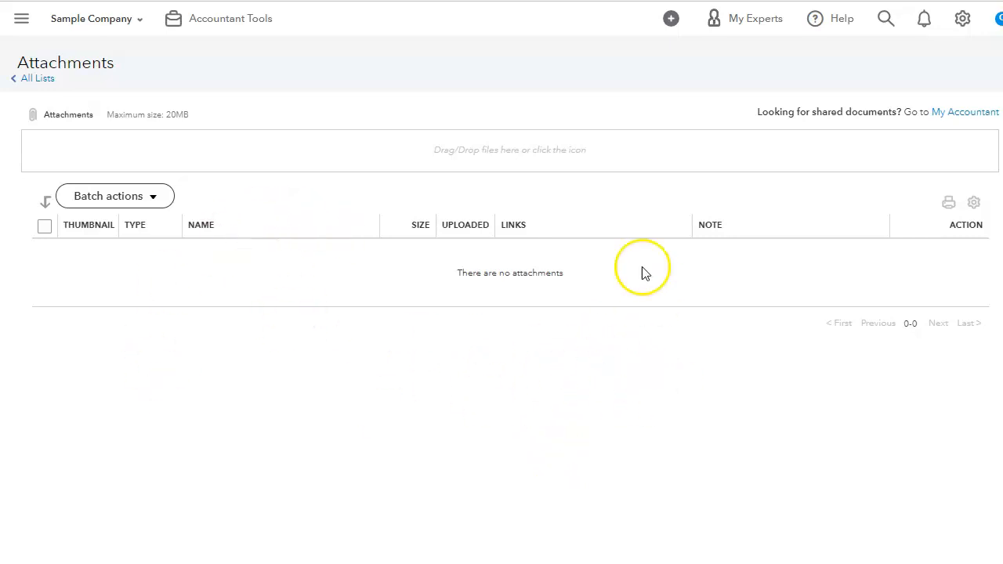
mouse_move(139, 265)
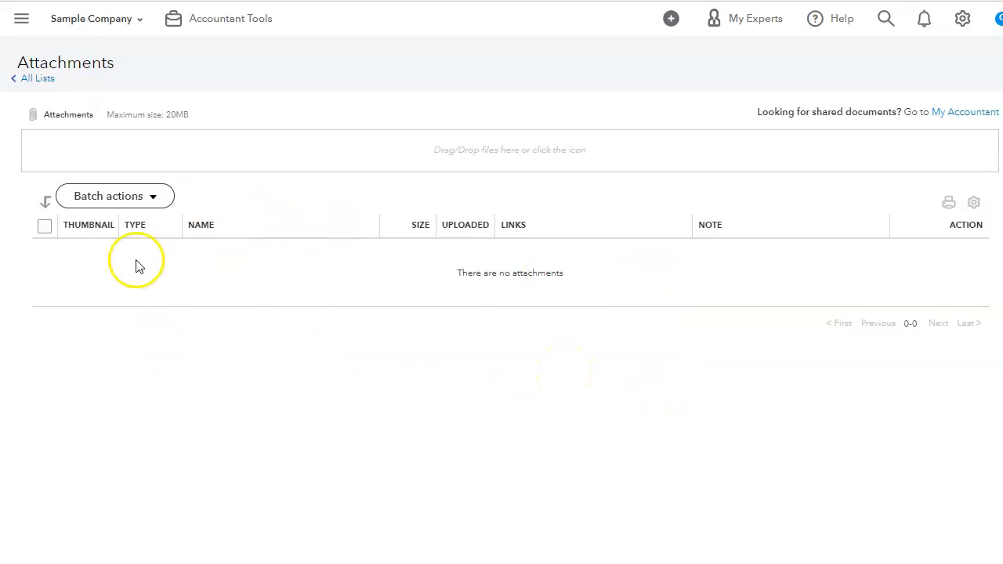
mouse_move(795, 323)
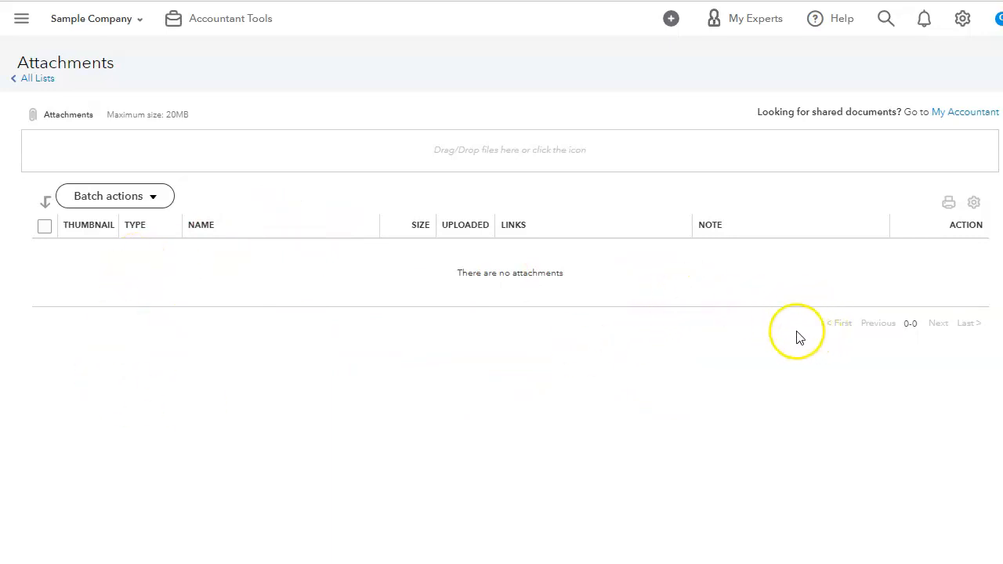
mouse_move(545, 55)
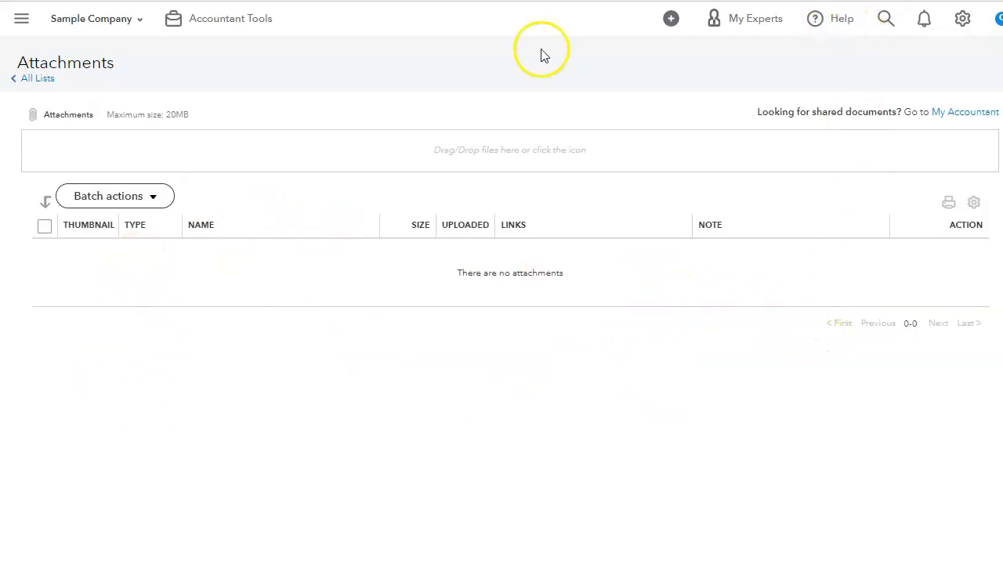
left_click(36, 77)
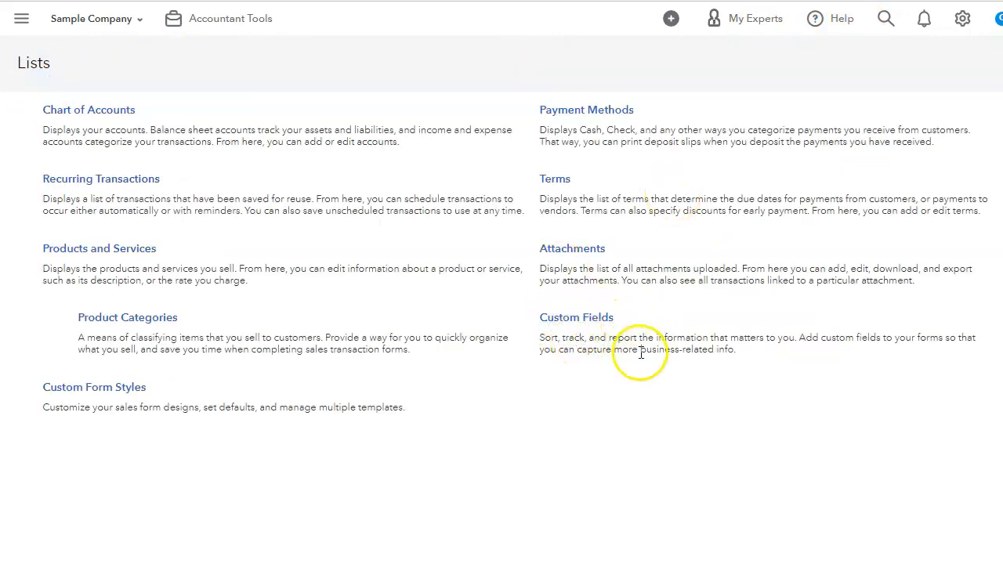
mouse_move(604, 384)
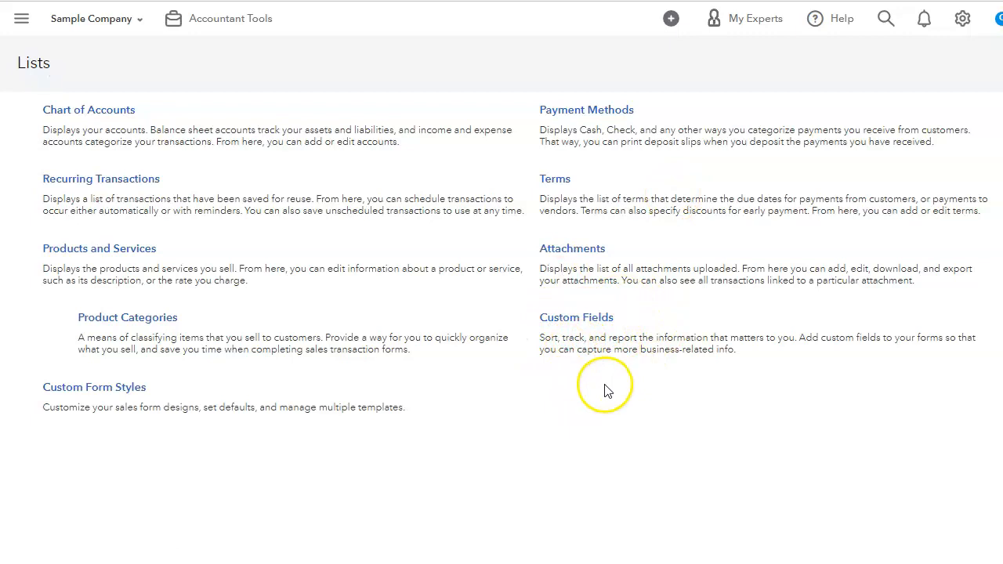
mouse_move(619, 338)
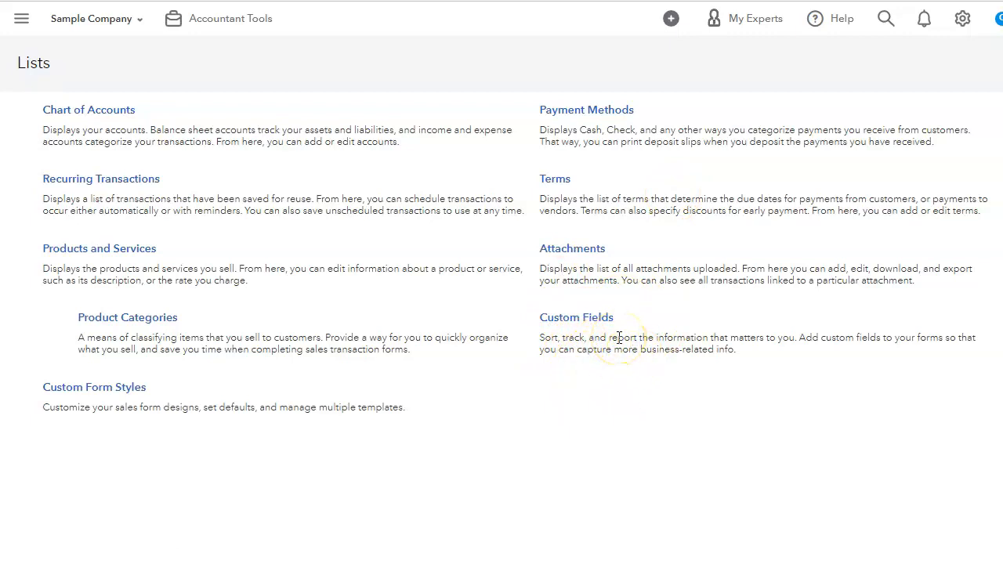
mouse_move(647, 325)
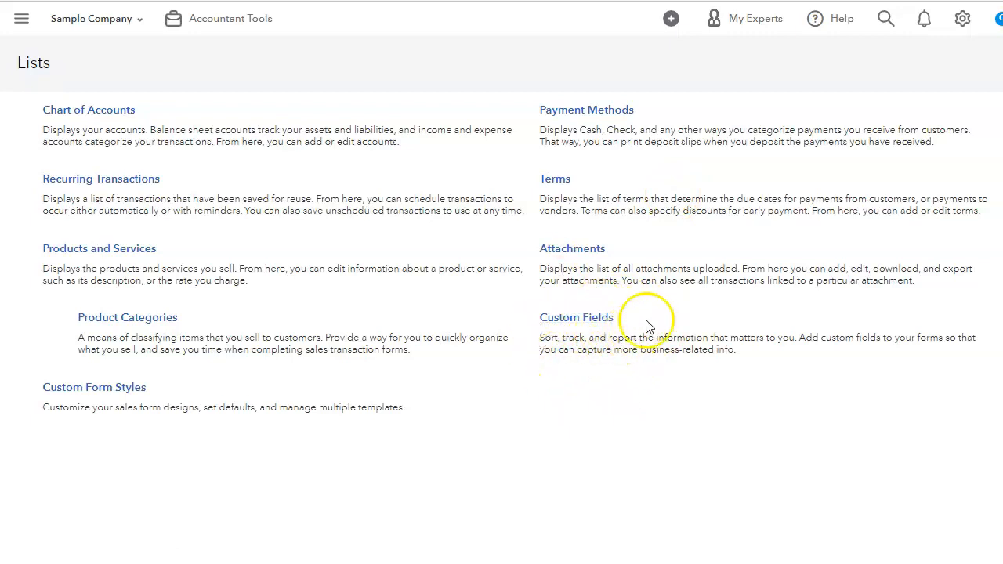
mouse_move(708, 331)
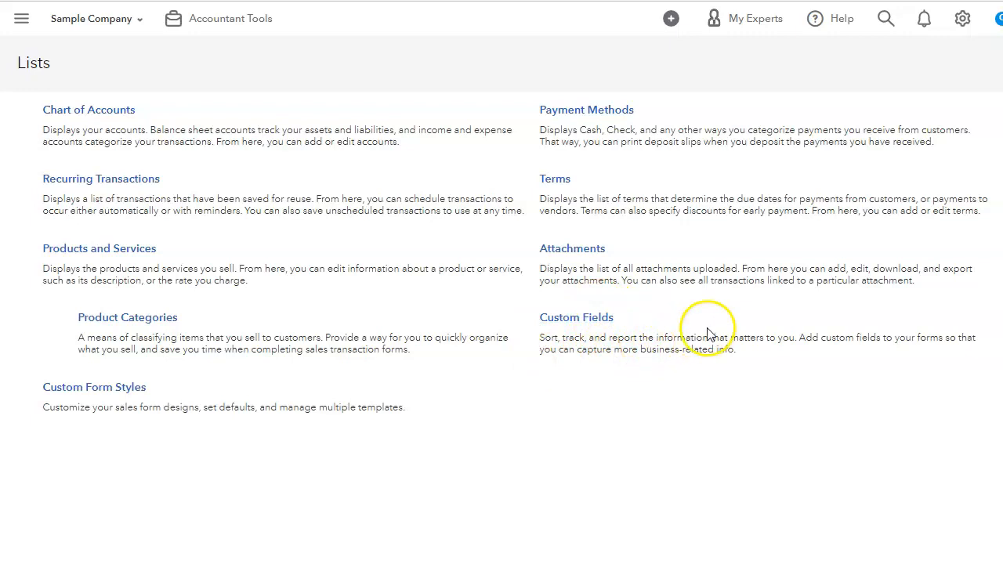
mouse_move(703, 343)
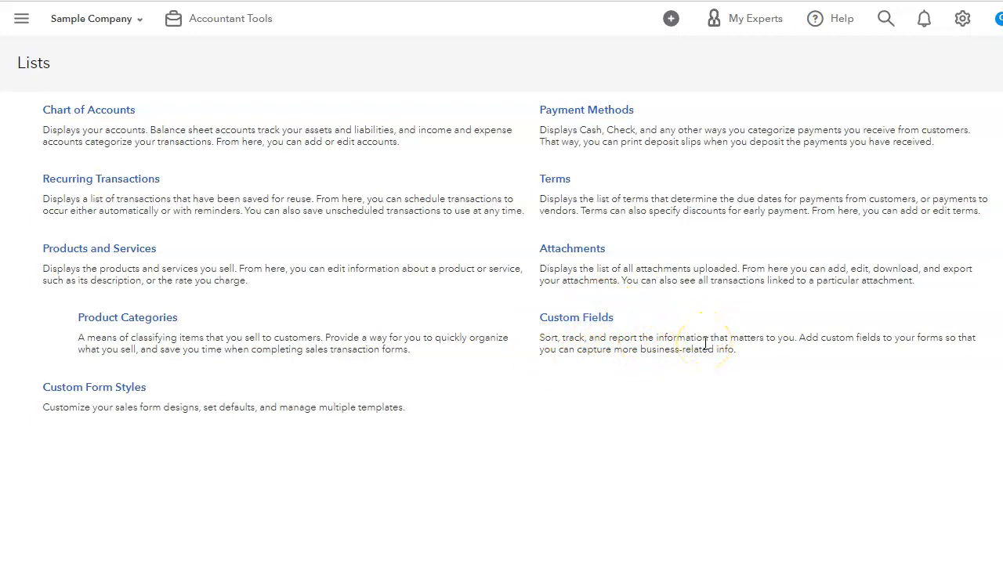
mouse_move(751, 327)
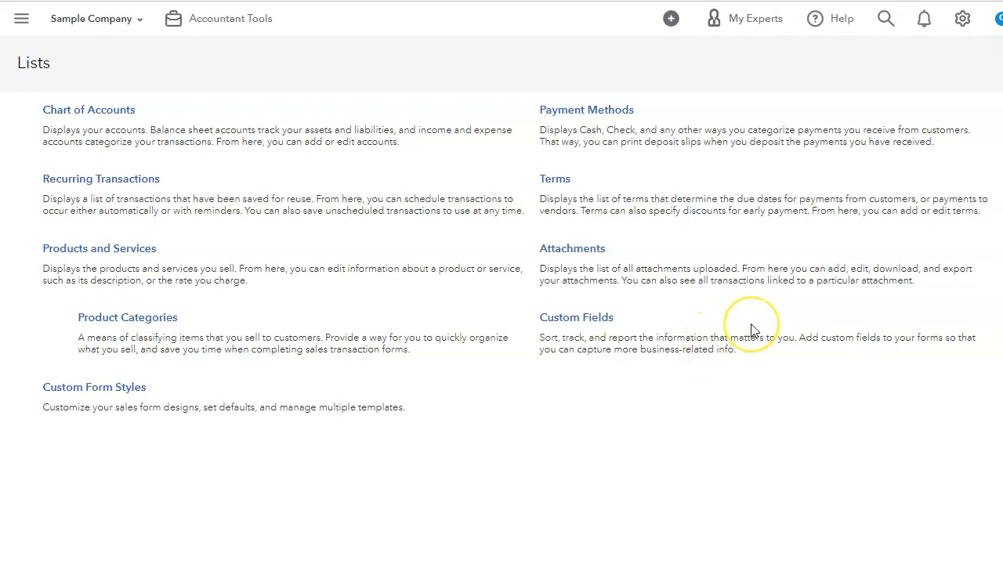
mouse_move(751, 328)
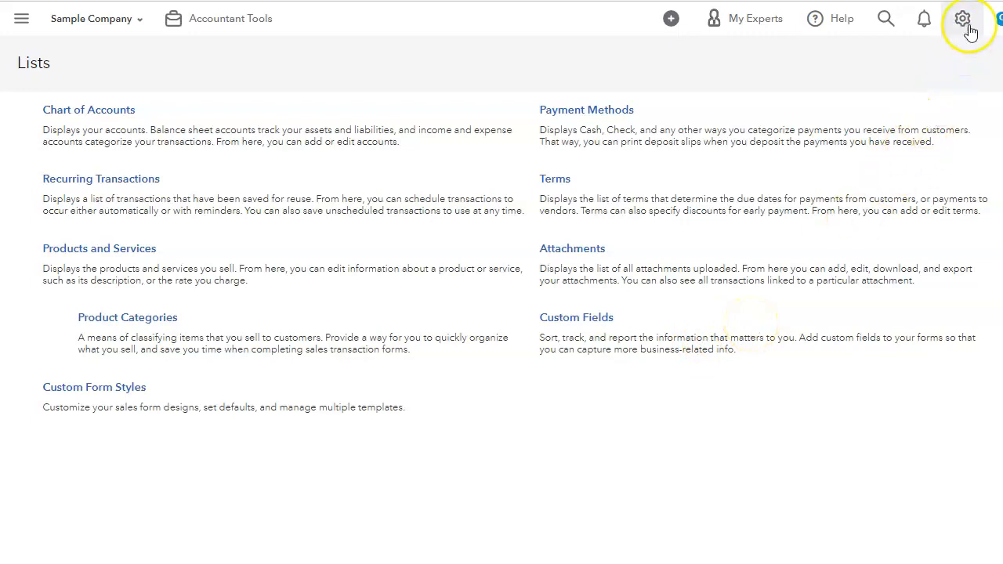
- In Account and settings > Advanced > Categories, enable Track classes and Track locations, and save
left_click(963, 18)
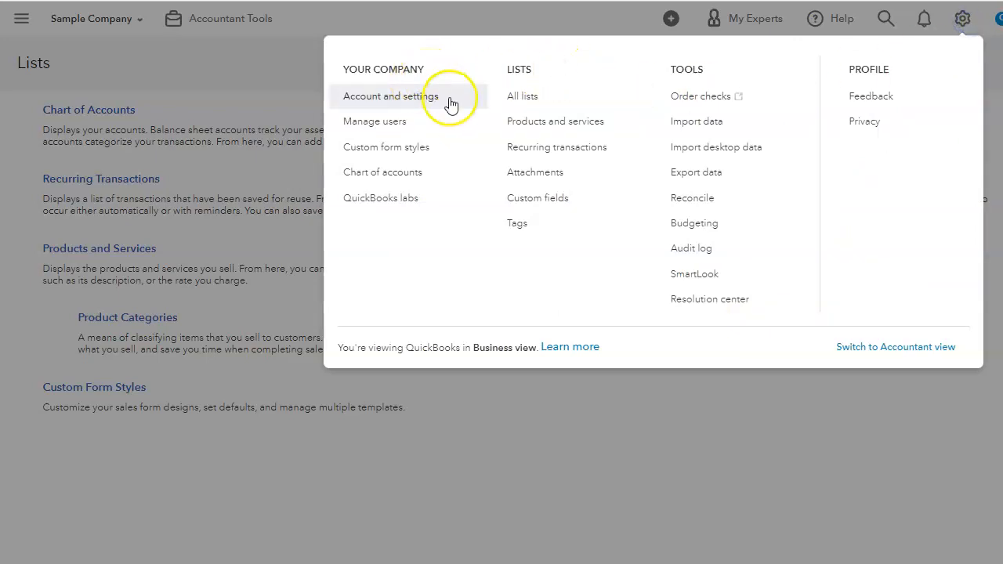
left_click(390, 96)
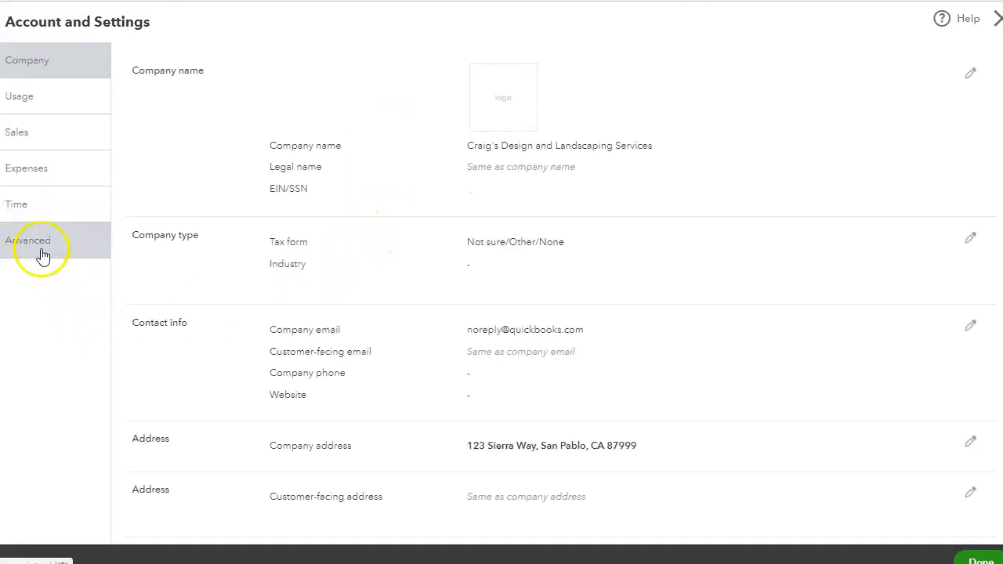
left_click(28, 240)
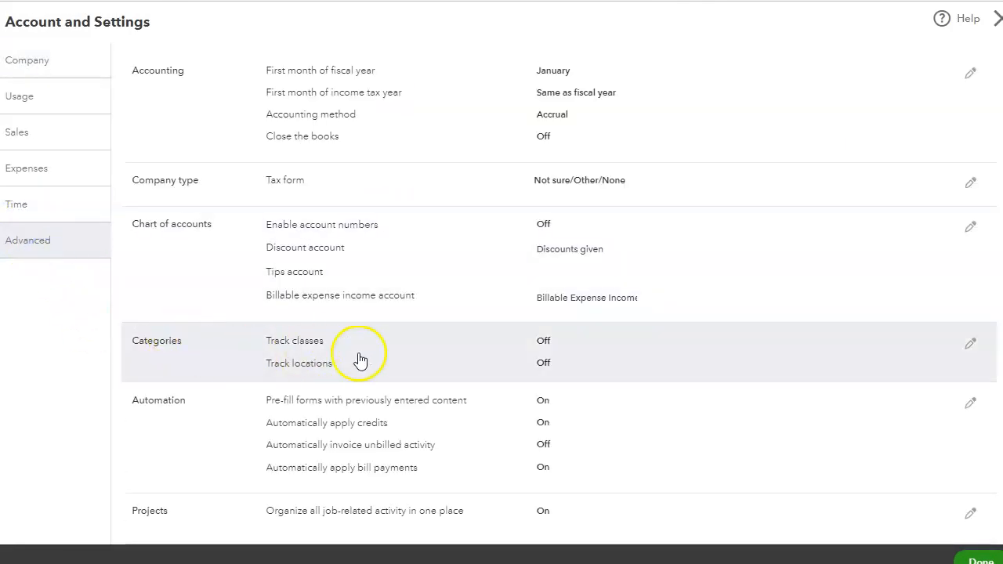
mouse_move(337, 352)
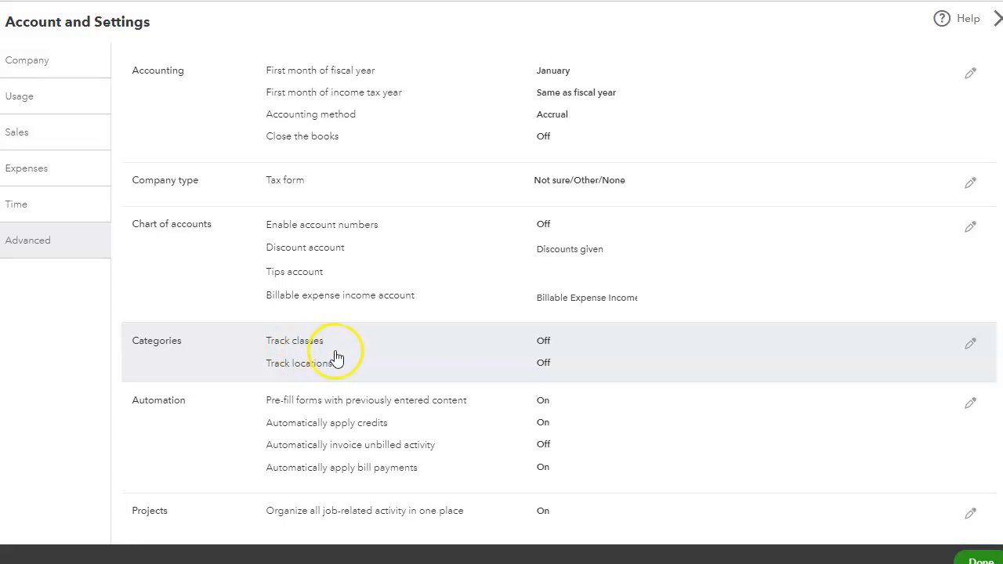
left_click(970, 344)
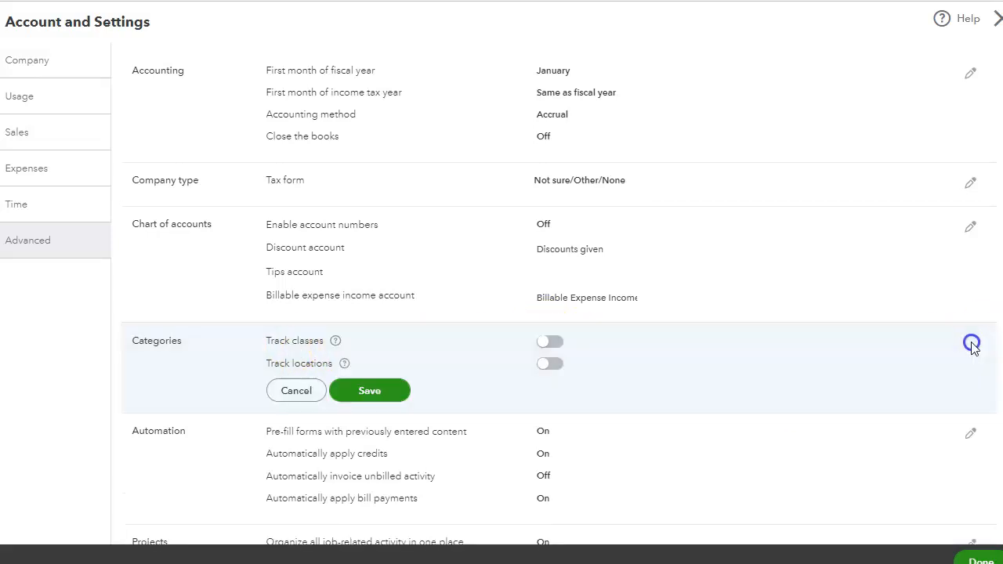
left_click(550, 341)
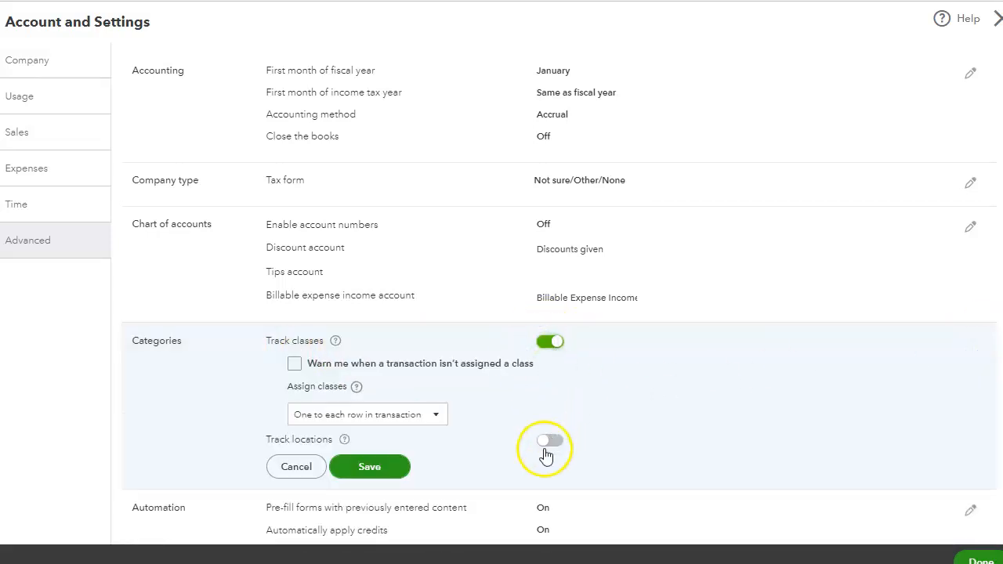
left_click(550, 440)
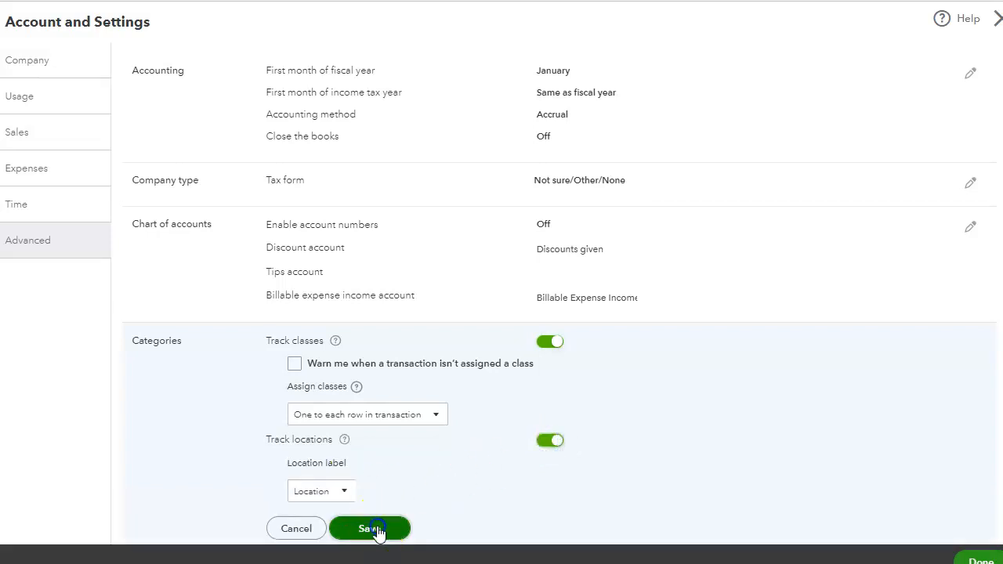
left_click(369, 528)
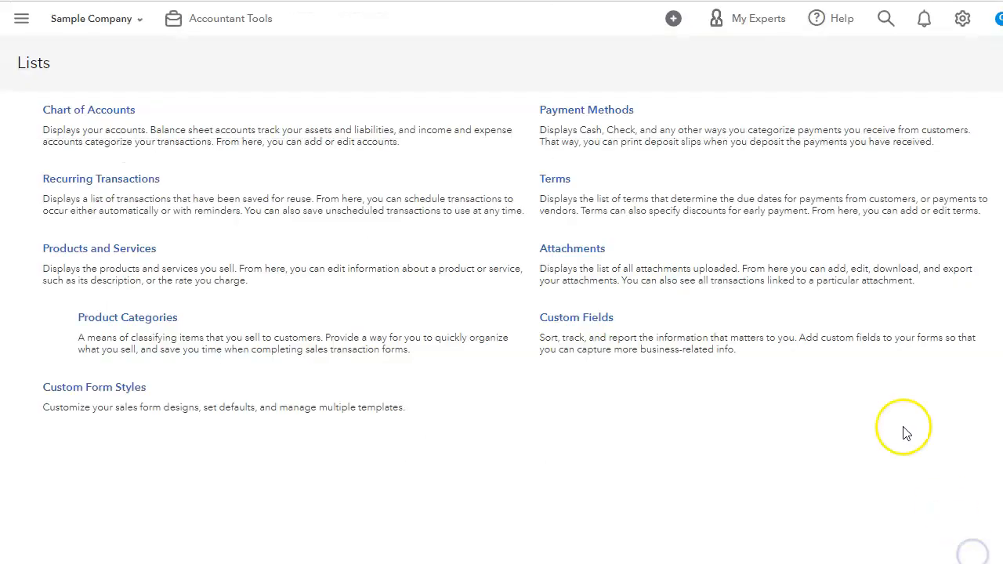
mouse_move(349, 116)
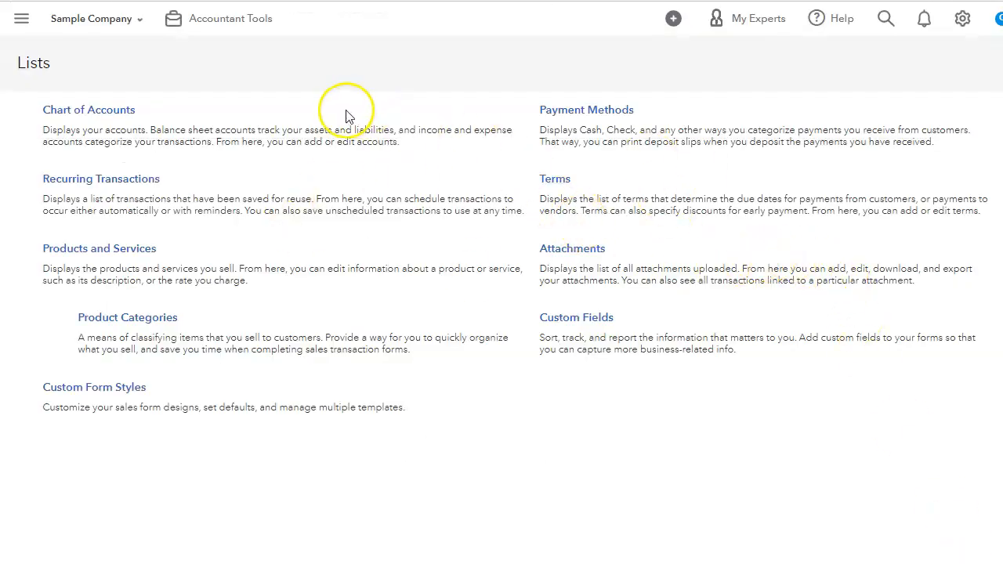
- Refresh the Lists page, collapse the sidebar, open the empty Classes list, then return to All Lists
left_click(21, 18)
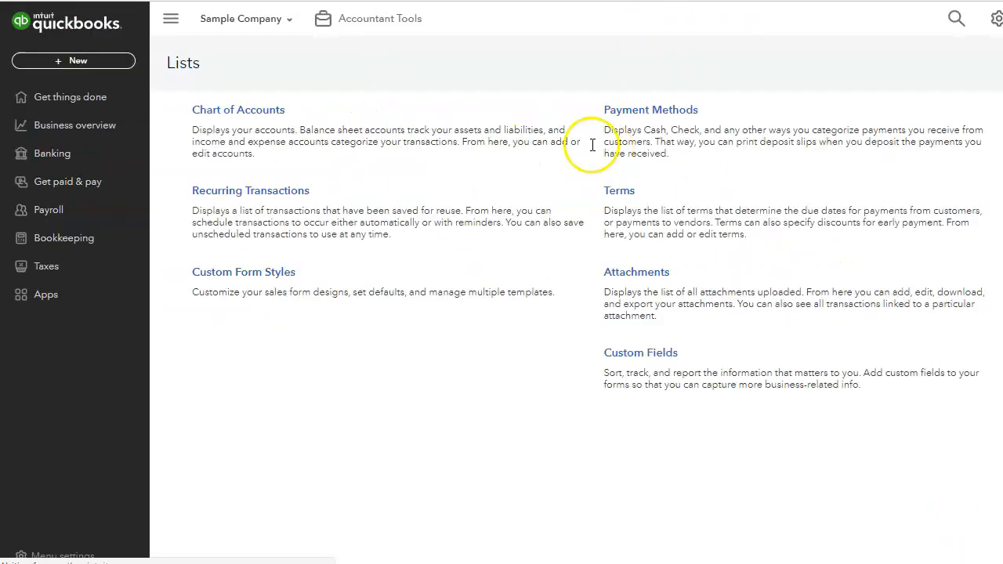
left_click(170, 18)
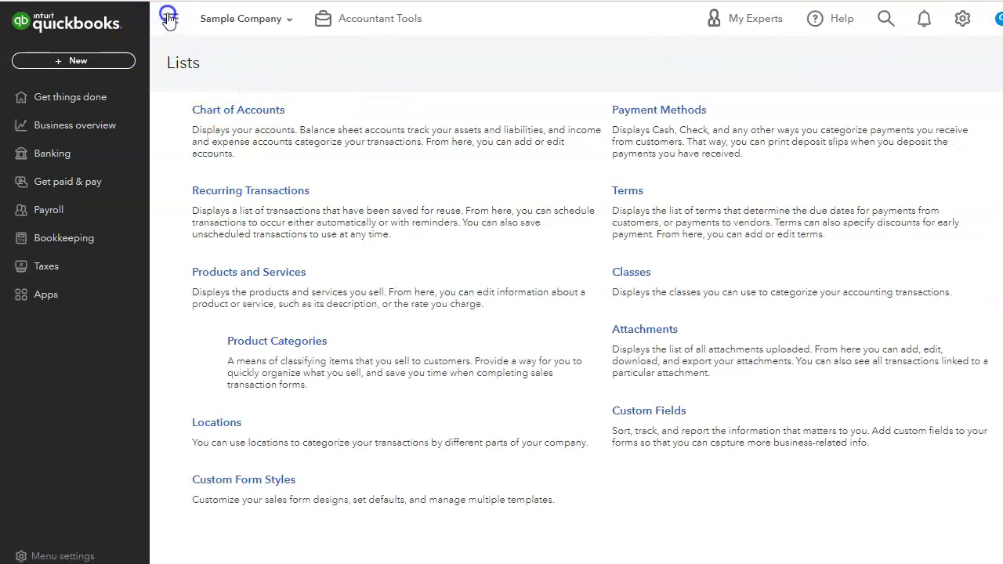
left_click(169, 18)
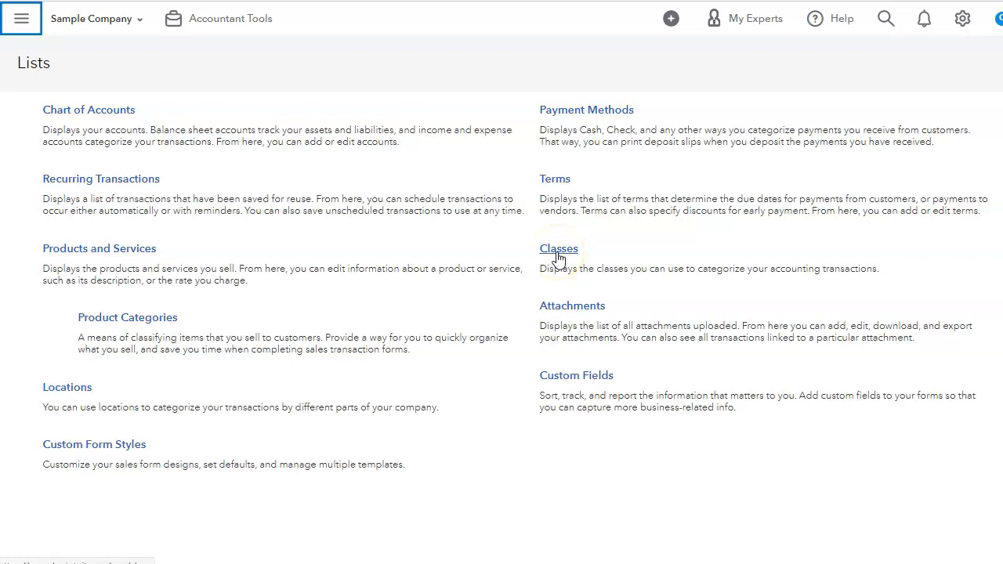
mouse_move(67, 388)
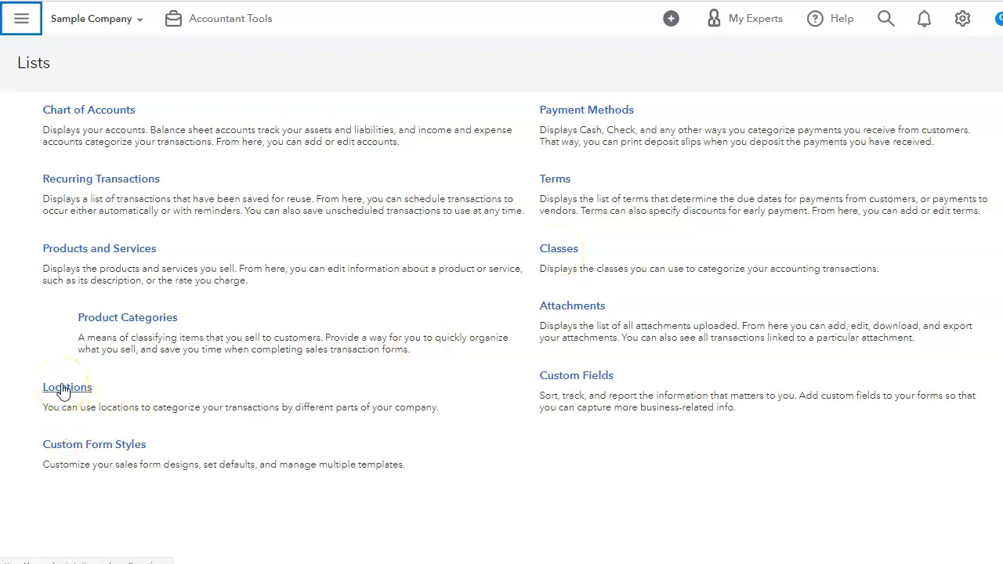
left_click(559, 249)
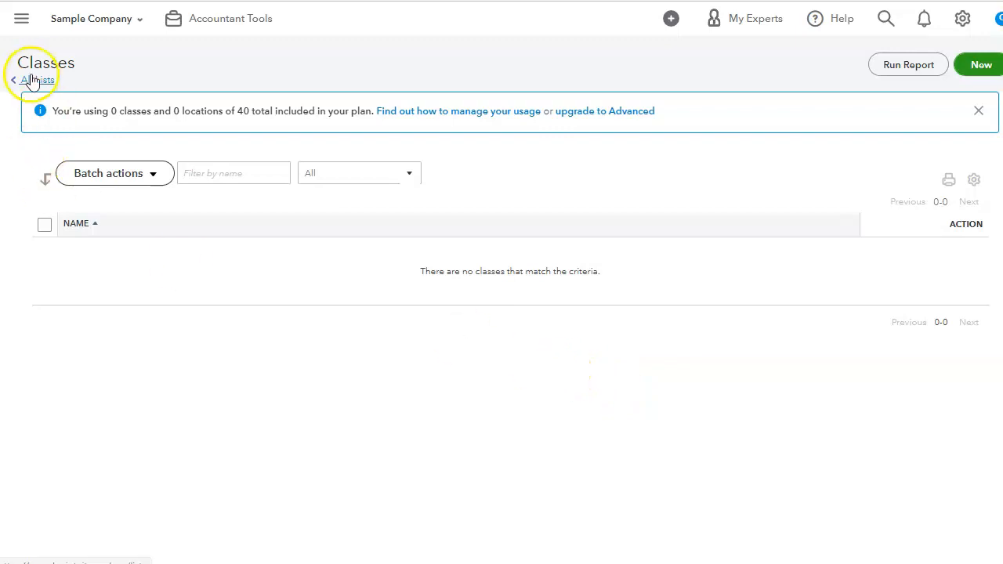
left_click(35, 80)
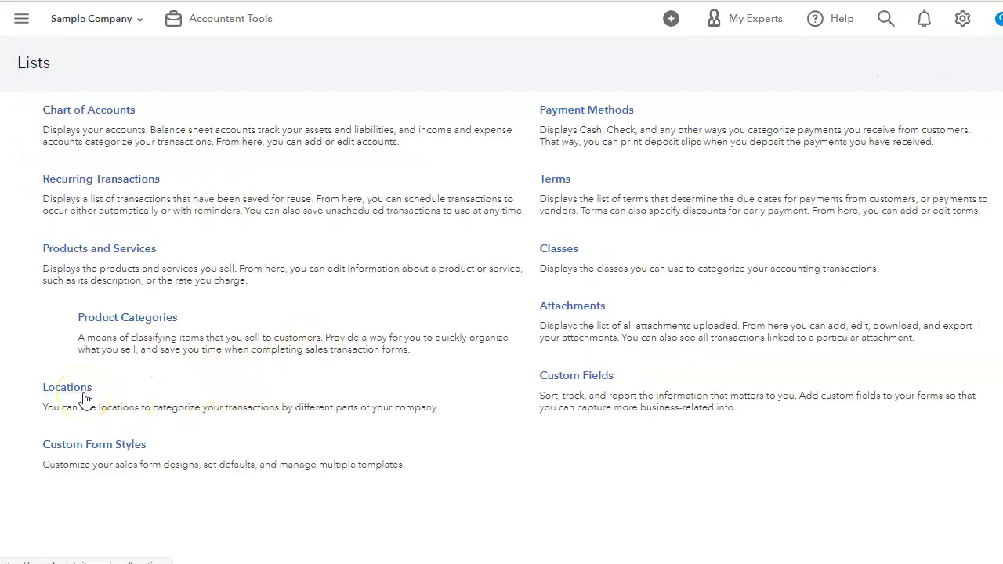
mouse_move(847, 316)
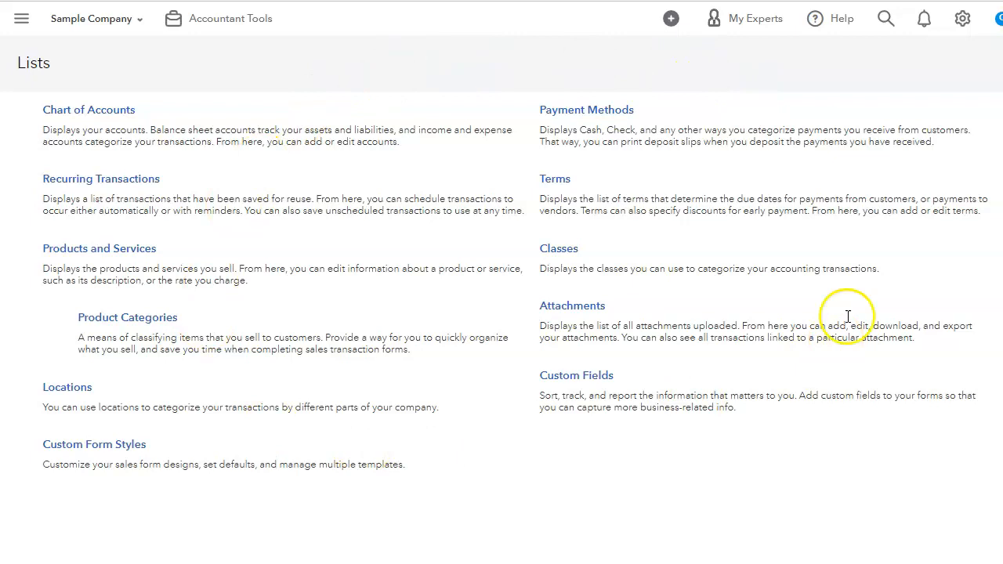
mouse_move(443, 325)
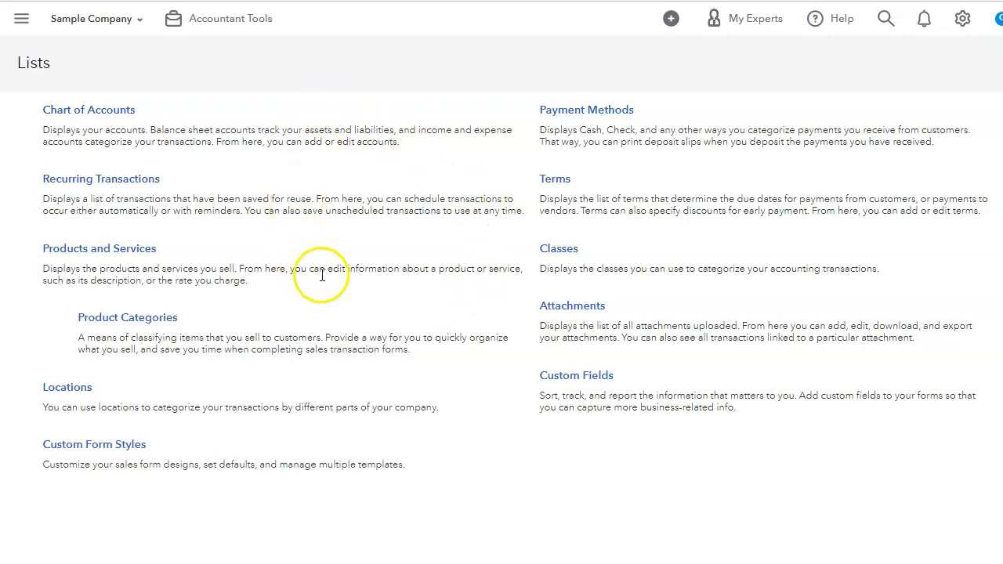
mouse_move(656, 337)
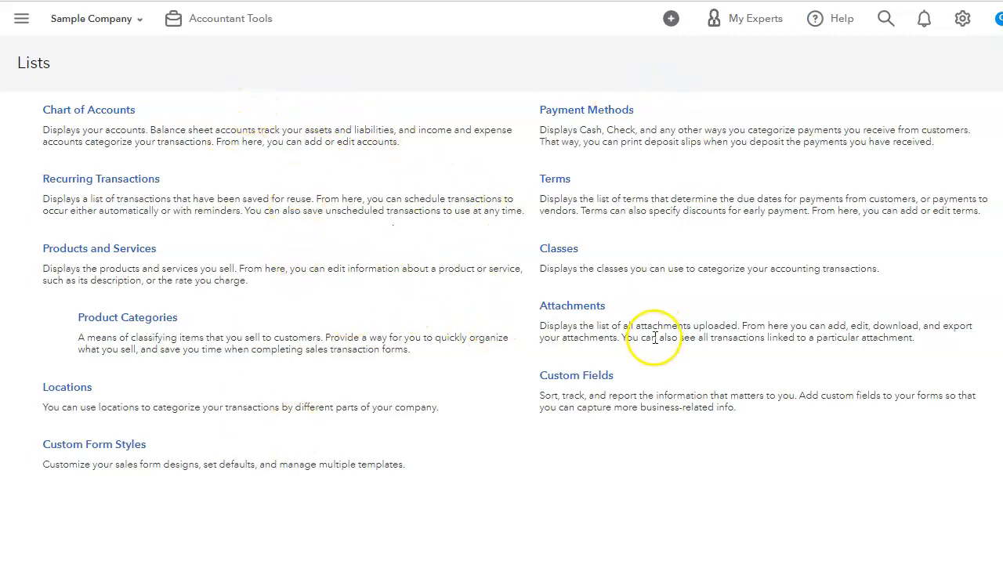